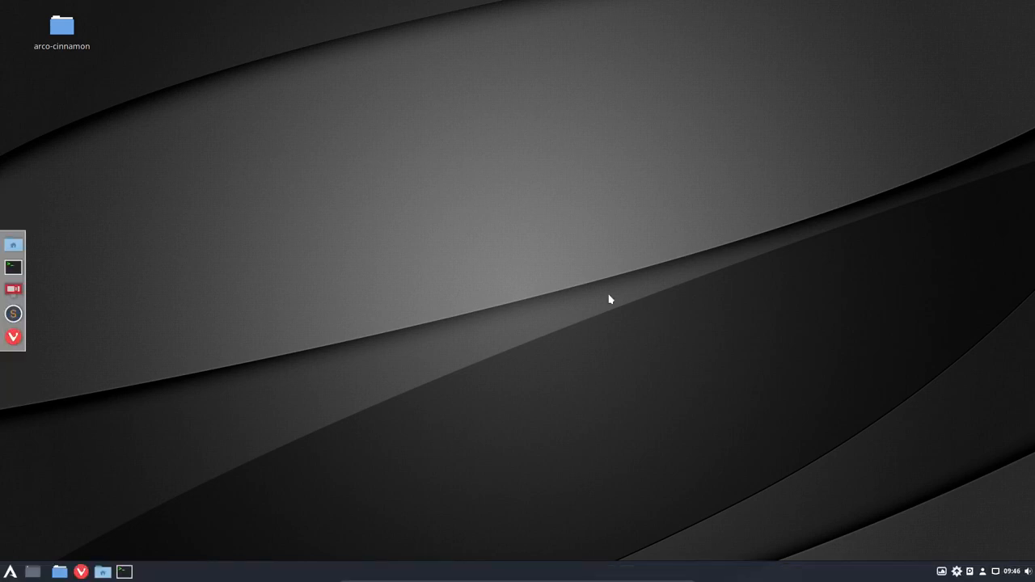
mouse_move(555, 299)
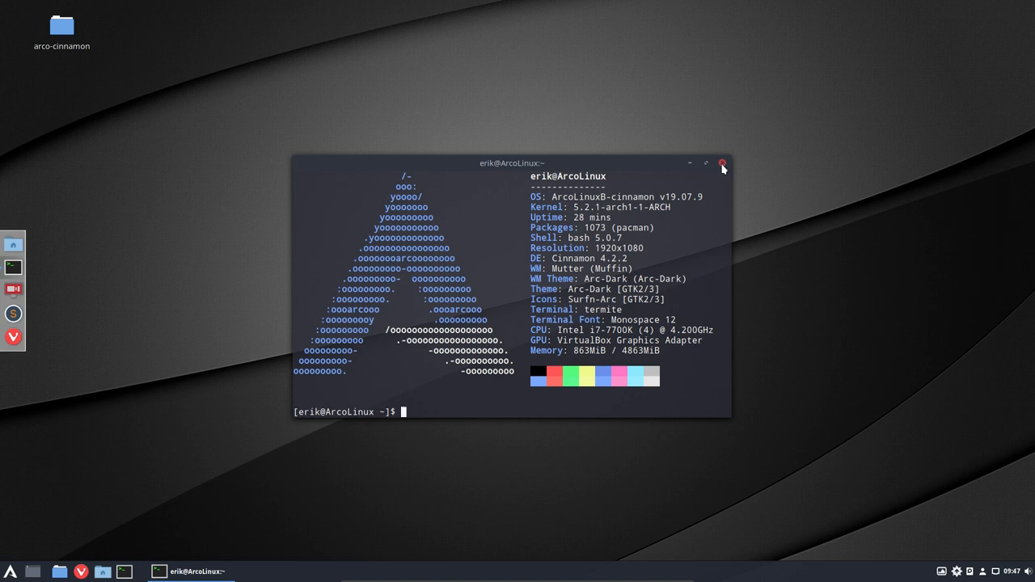
Close the neofetch system-information terminal.
click(722, 164)
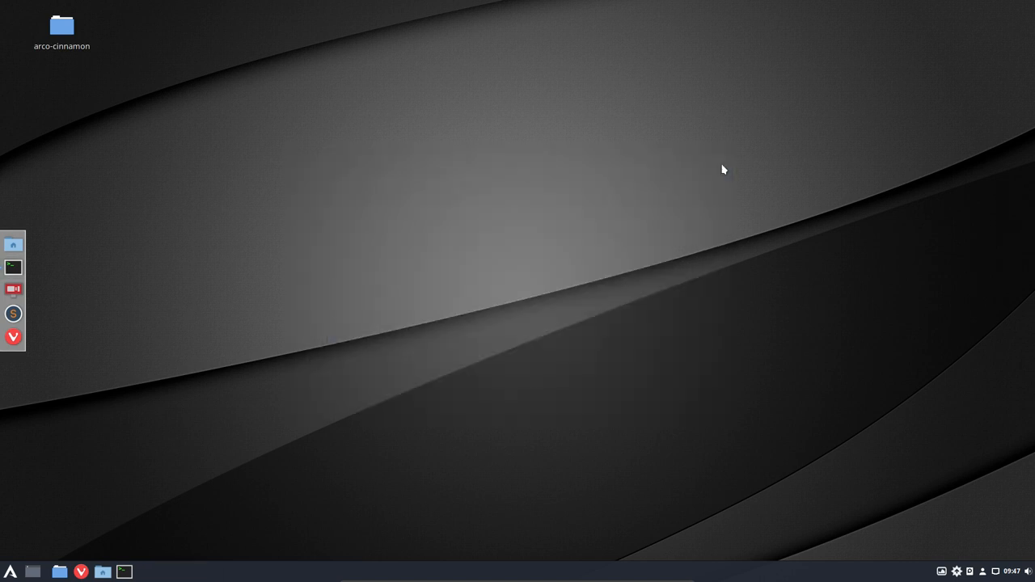
mouse_move(88, 472)
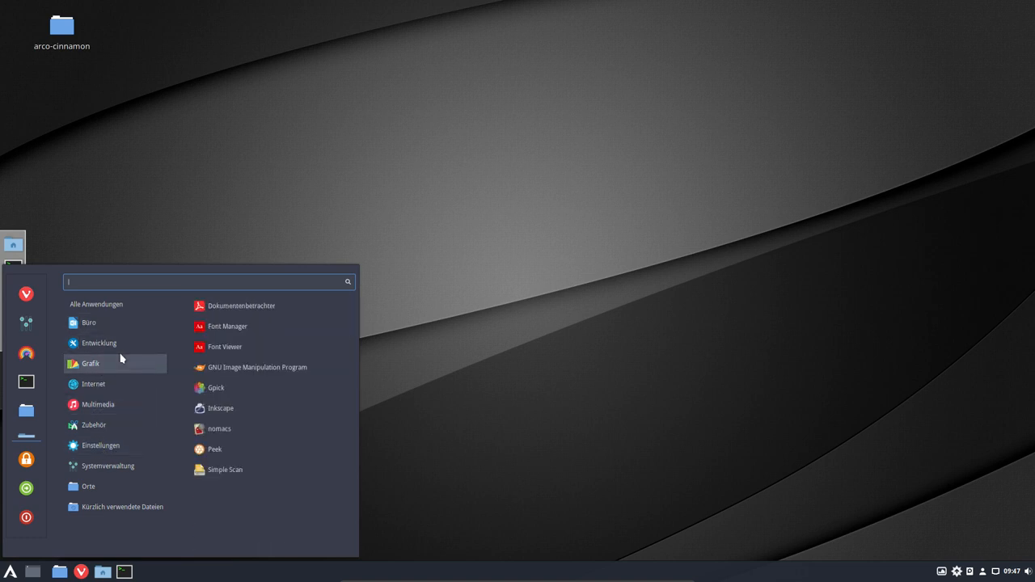
mouse_move(116, 367)
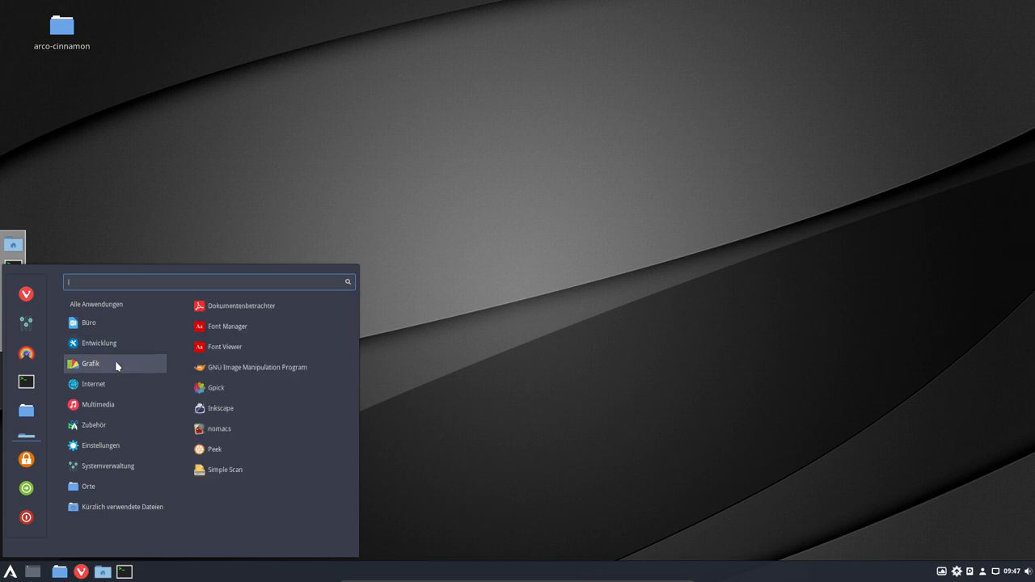
mouse_move(116, 381)
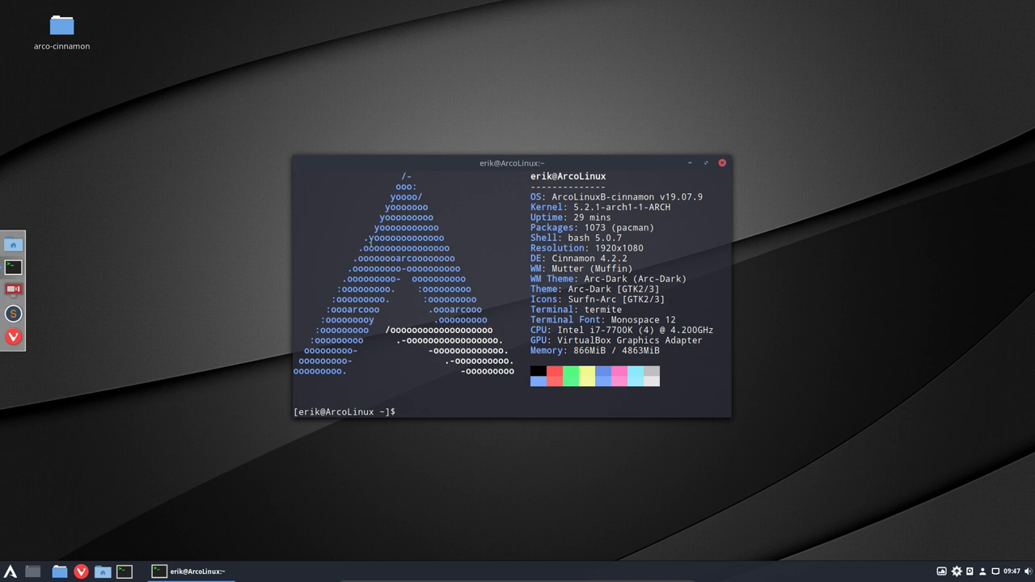
Open the applications menu and show the Internet category.
click(11, 571)
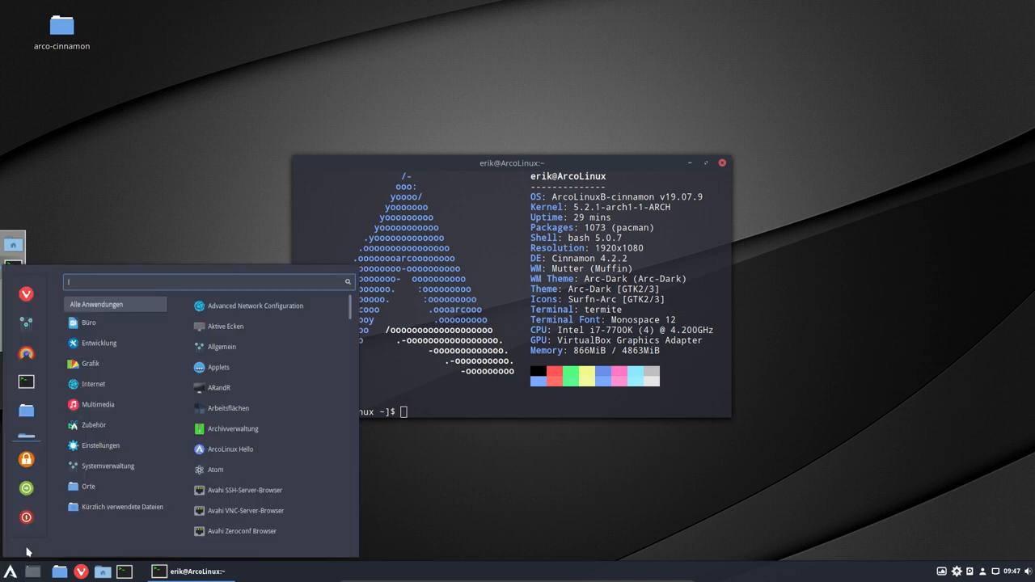
click(93, 384)
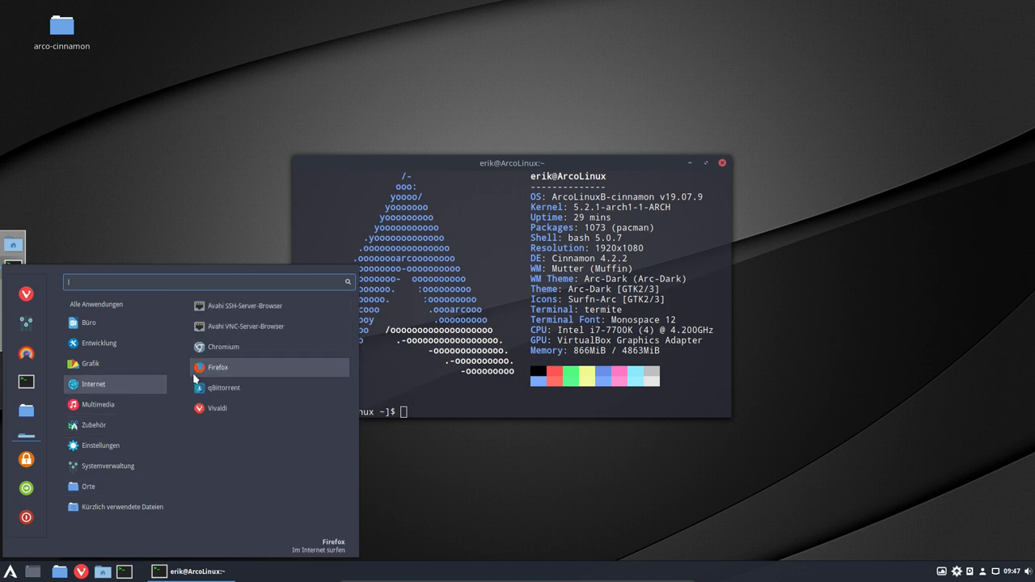
mouse_move(235, 409)
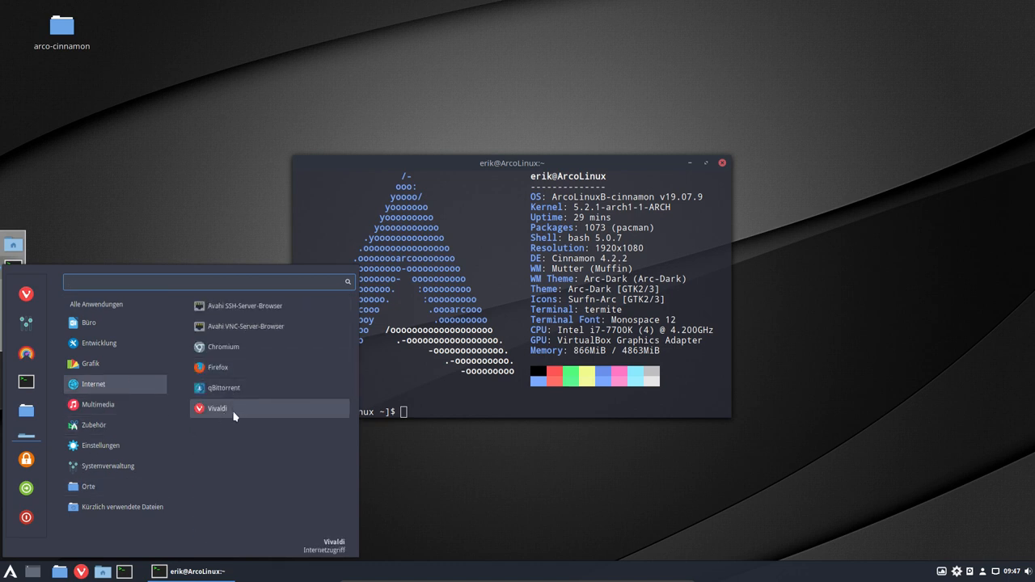
mouse_move(231, 388)
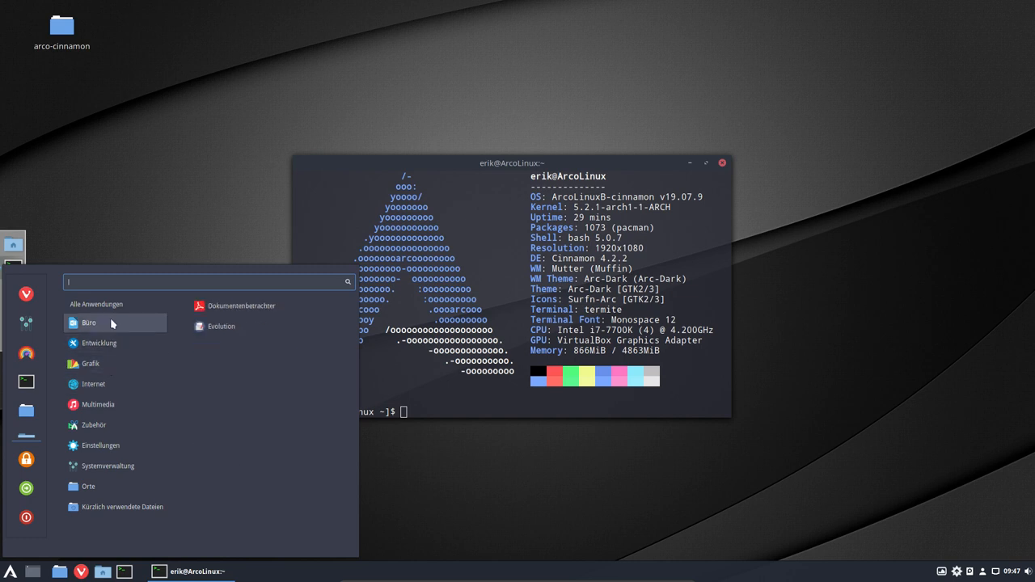
mouse_move(26, 459)
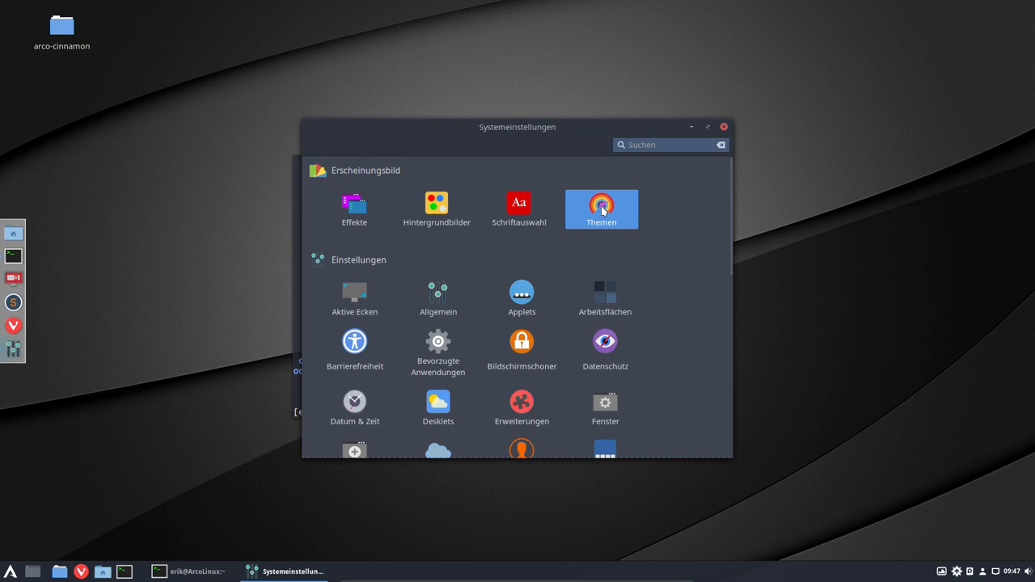
On the Themen page, change Fensterrahmen from Arc-Dark to Arc-Paper-Dark.
click(601, 208)
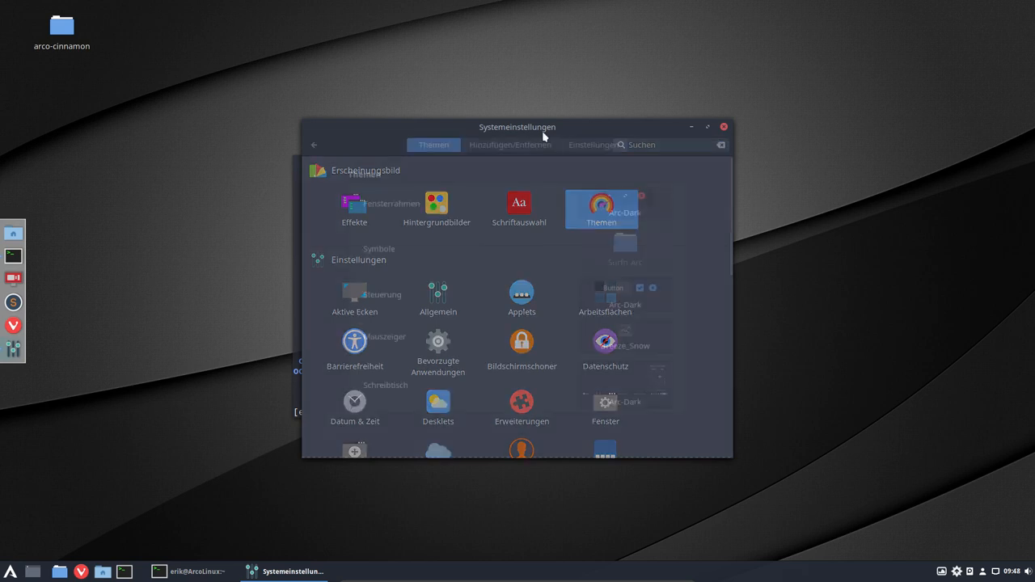
click(601, 208)
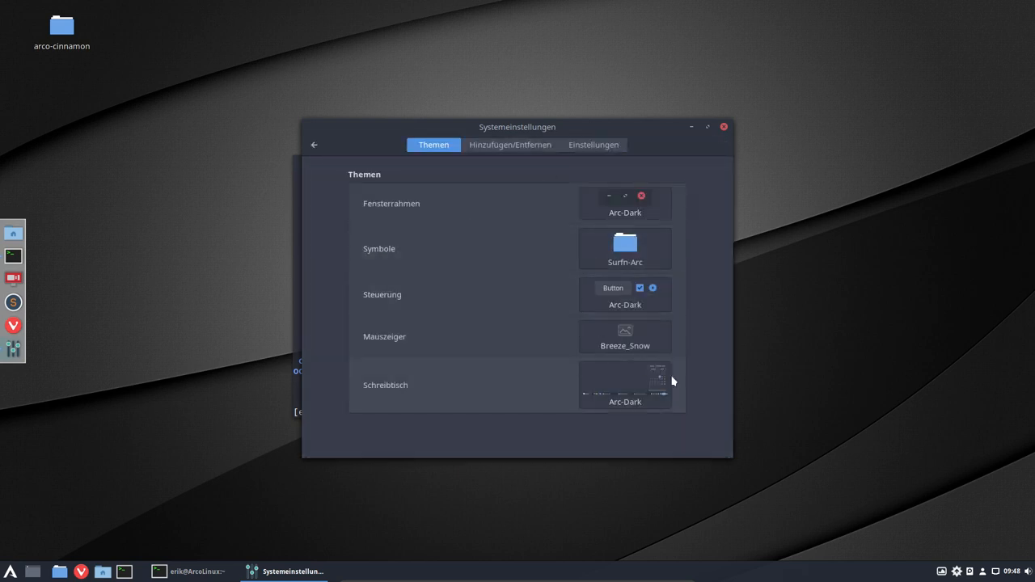
click(624, 203)
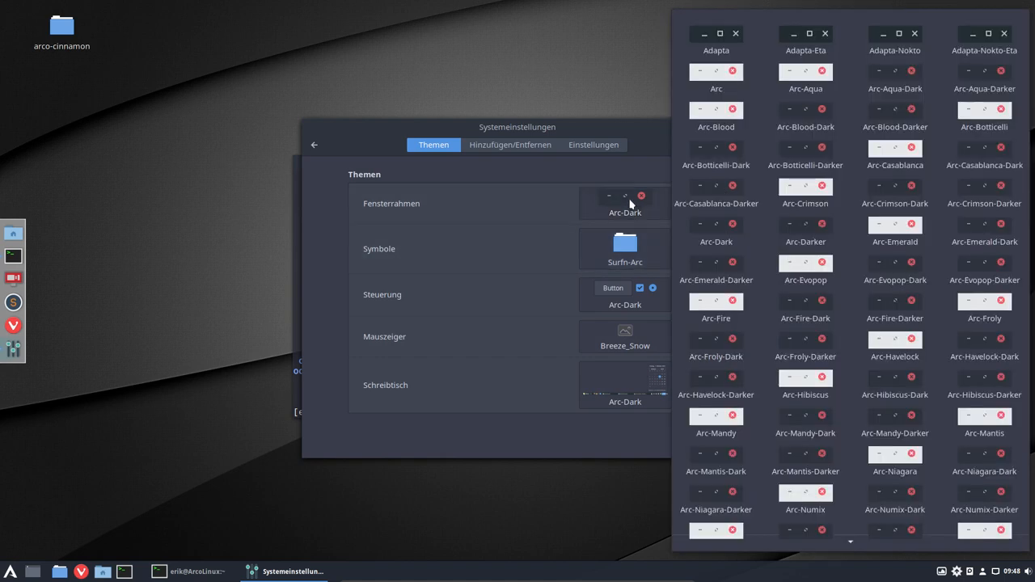
click(805, 423)
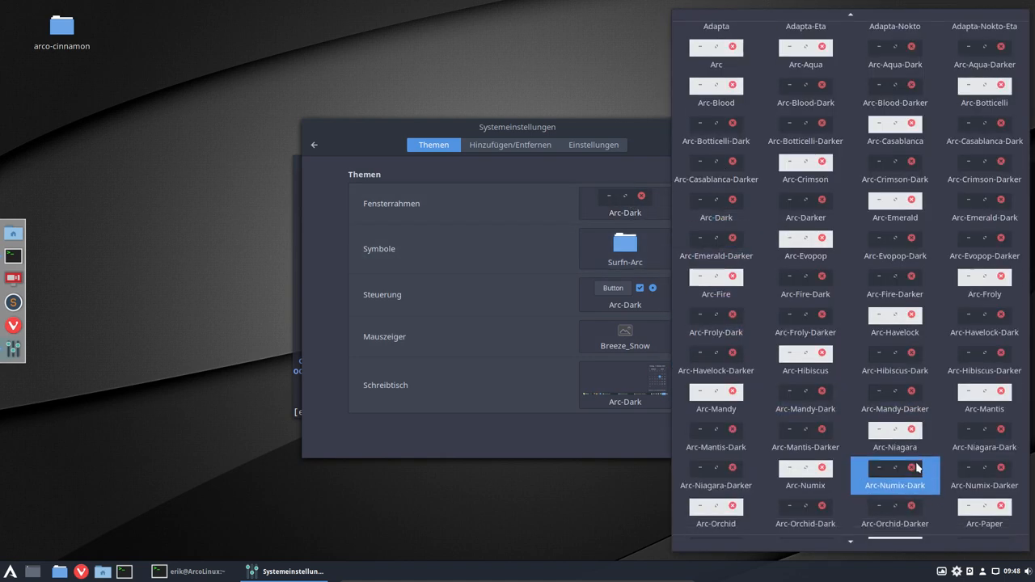
scroll(down, 3)
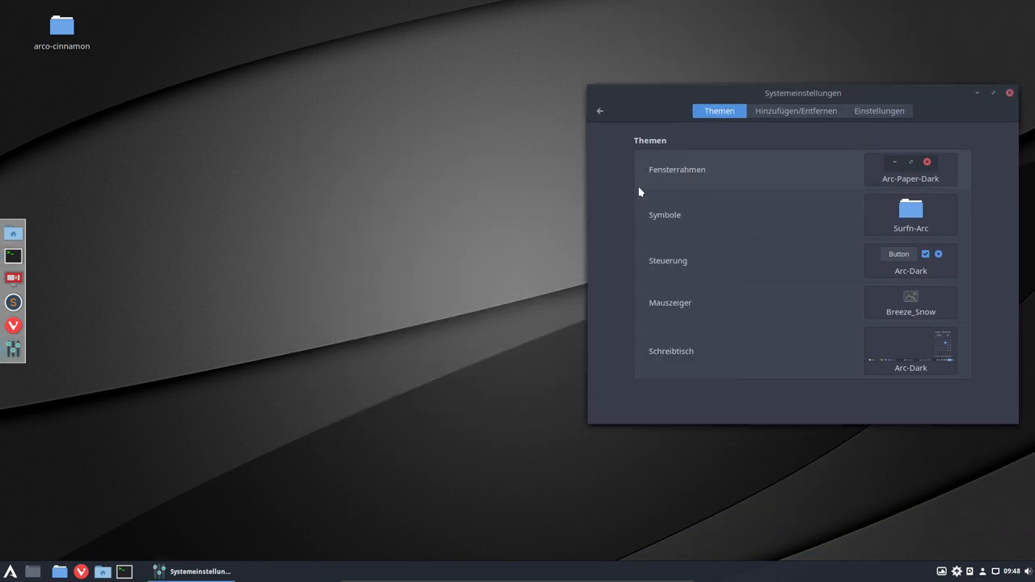
Open the arco-cinnamon desktop folder, then its AUR subfolder in Nemo.
double_click(61, 26)
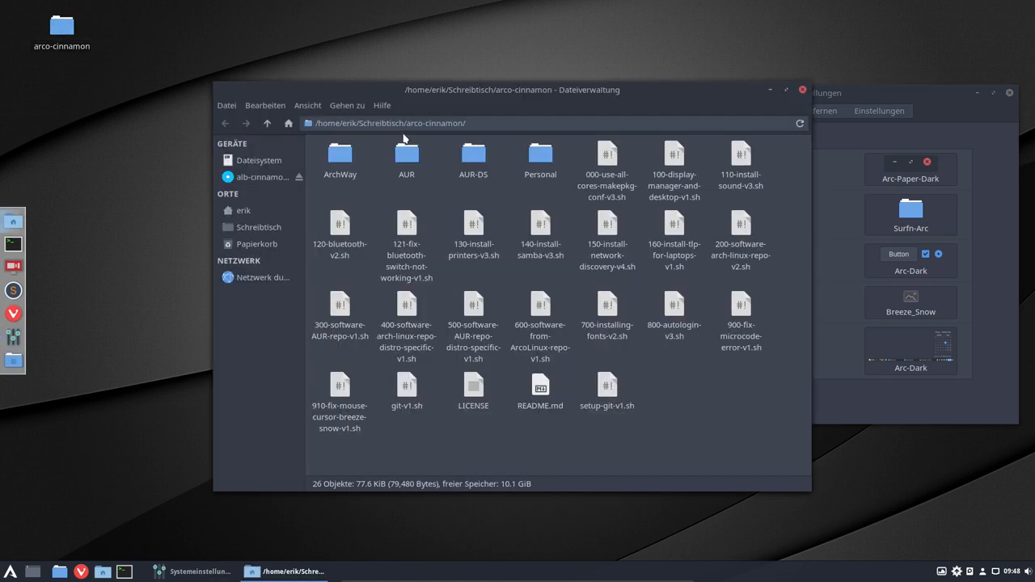
click(388, 123)
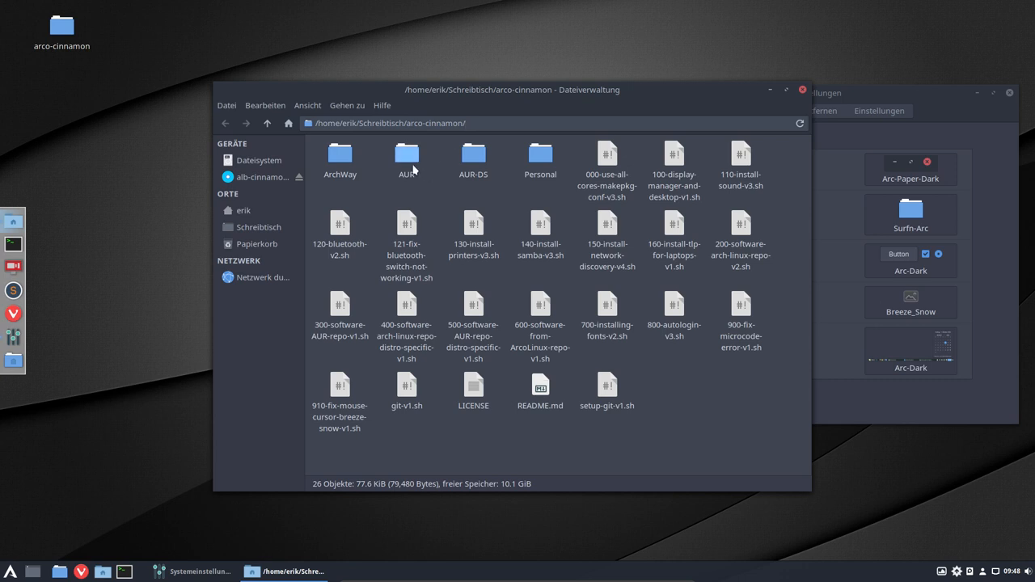
double_click(406, 155)
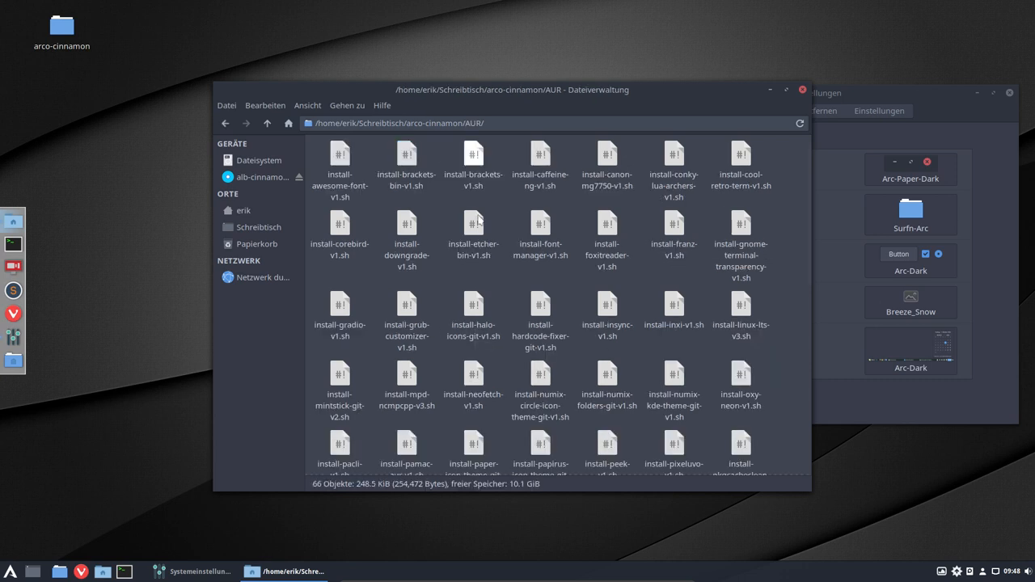
scroll(down, 3)
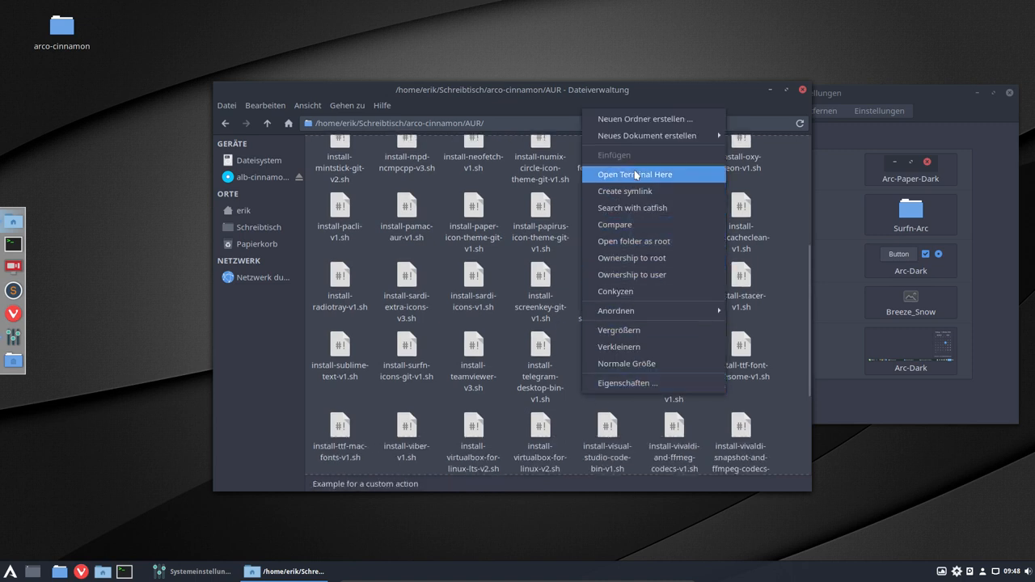
In a terminal in AUR, list the ./in scripts and run install-sardi-orb-colora.
click(635, 174)
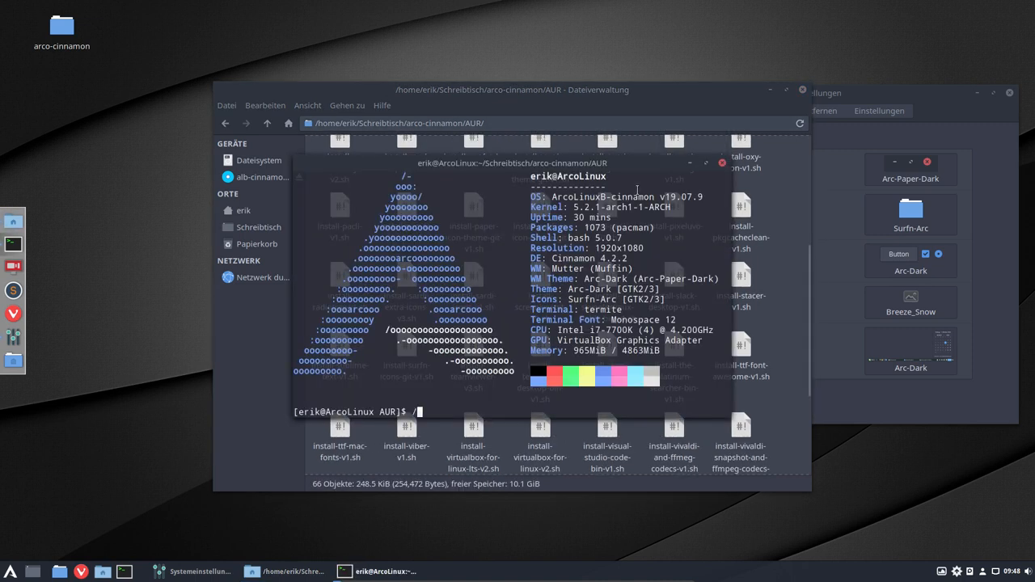
text(./in)
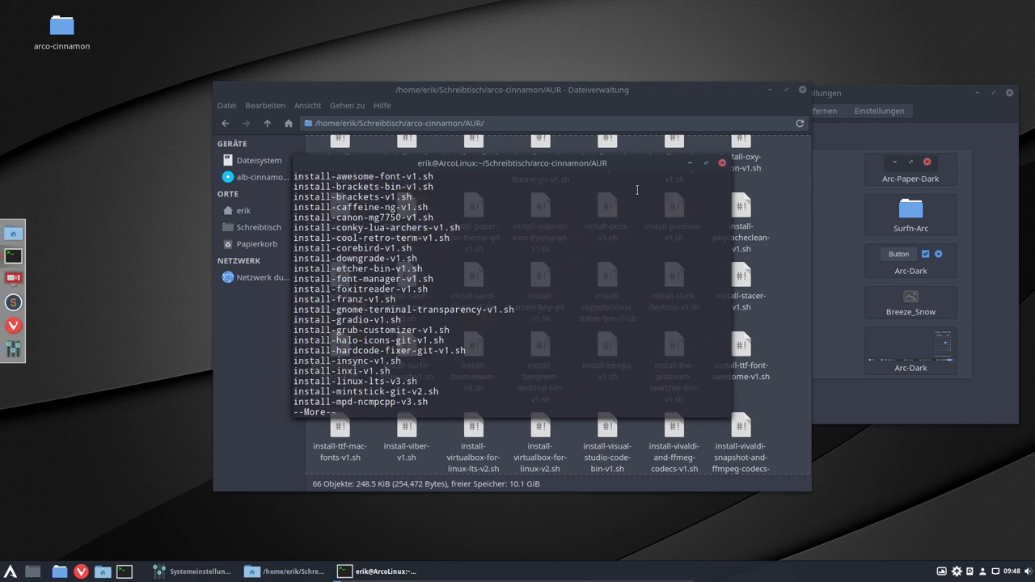
drag(509, 162, 360, 157)
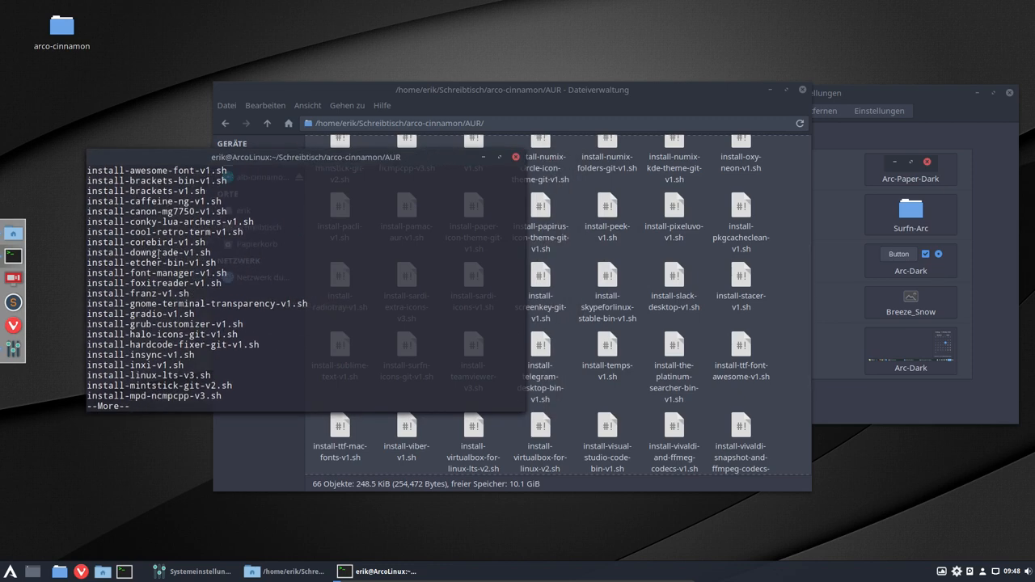
key(space)
text(./install-sar)
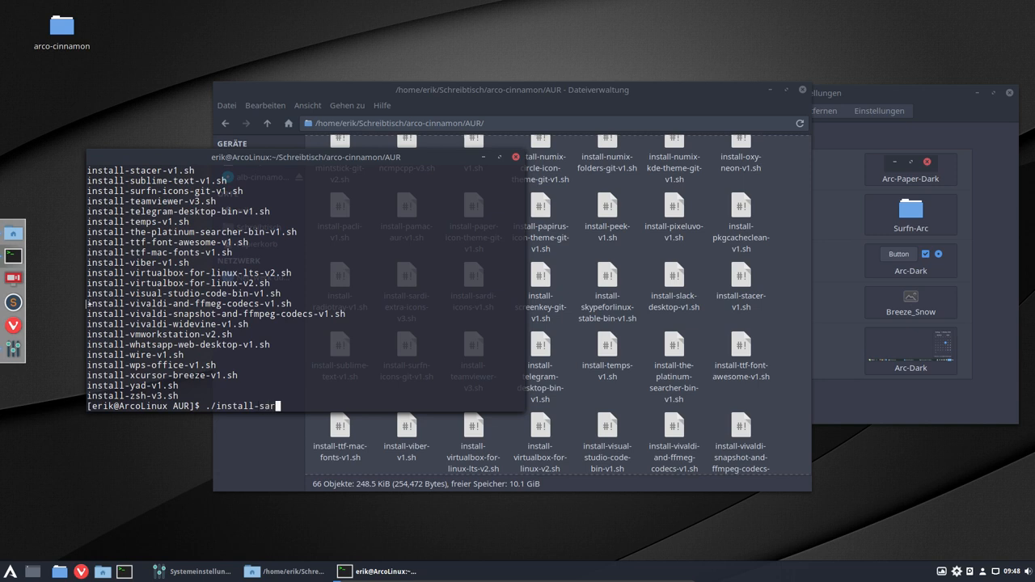
text(d)
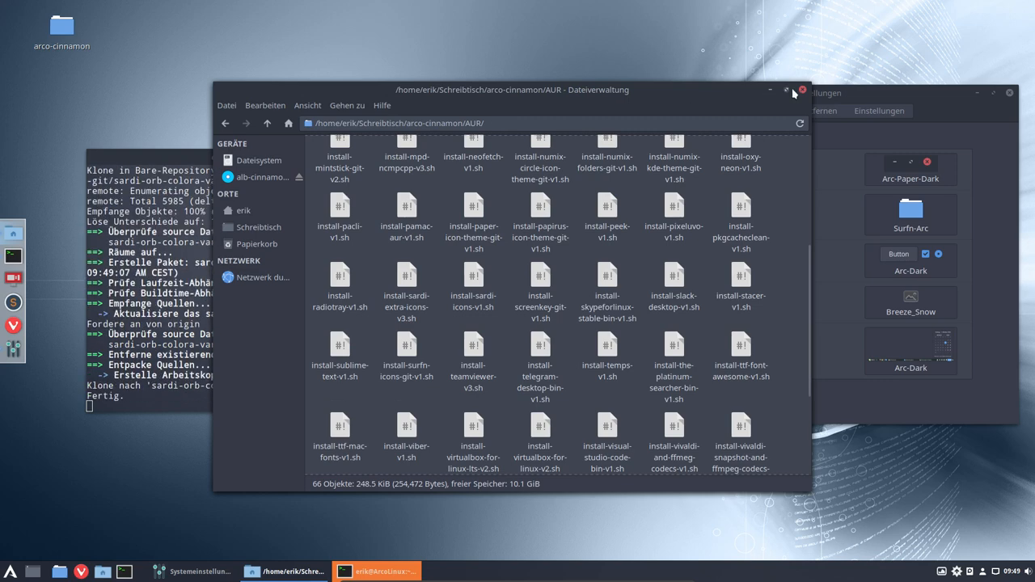
Close the file manager, apply the oxy-neon cursor, and pick Arc-Paper-Dark for the desktop theme.
click(801, 90)
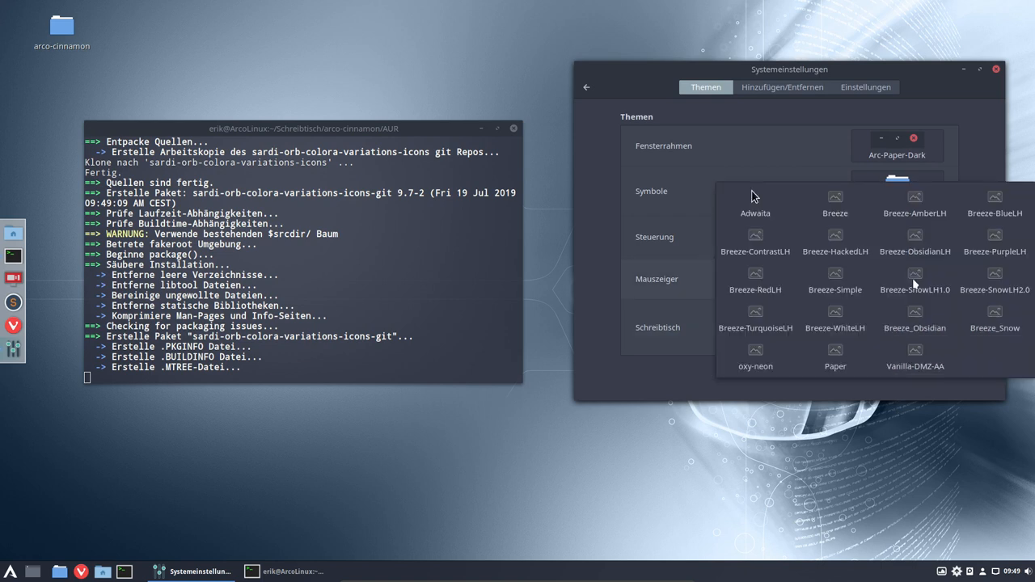
click(834, 356)
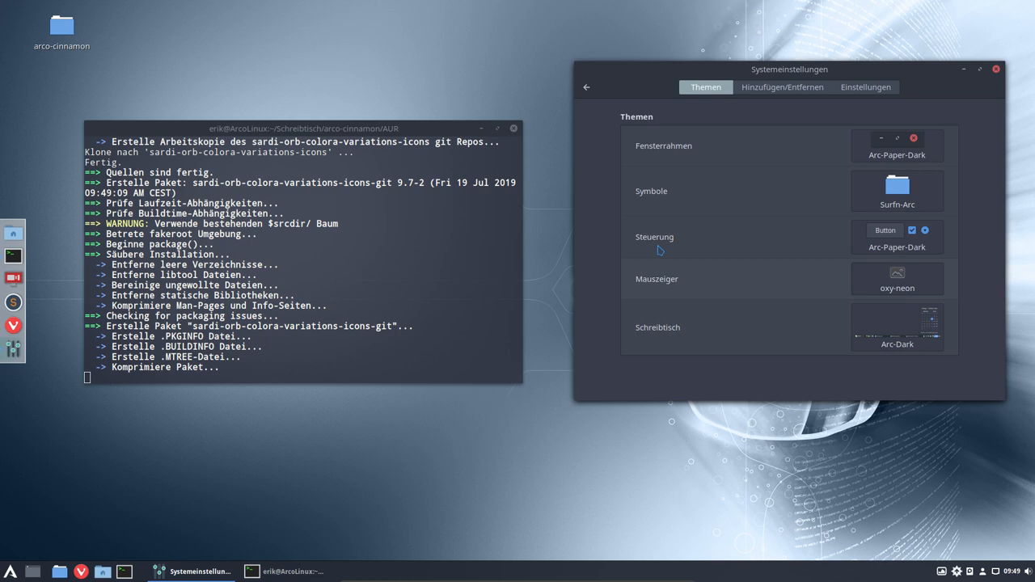
click(897, 146)
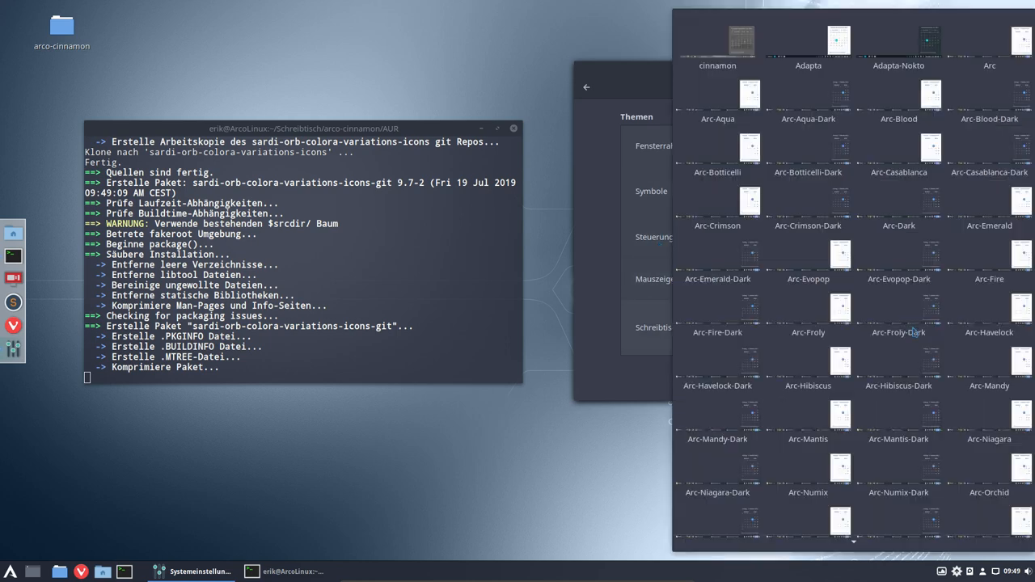
scroll(down, 3)
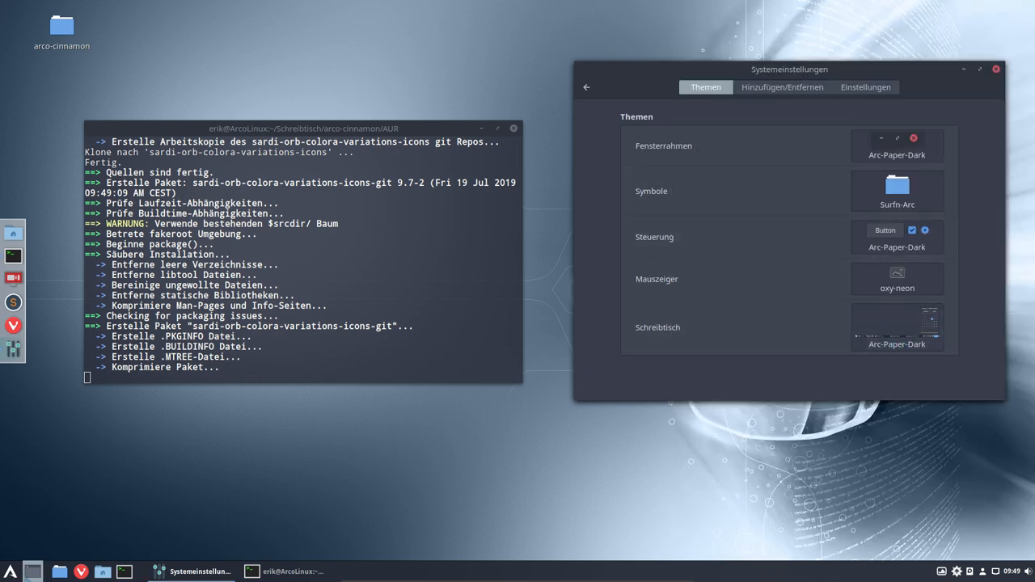
Open the applications menu and close the Systemeinstellungen window.
click(11, 571)
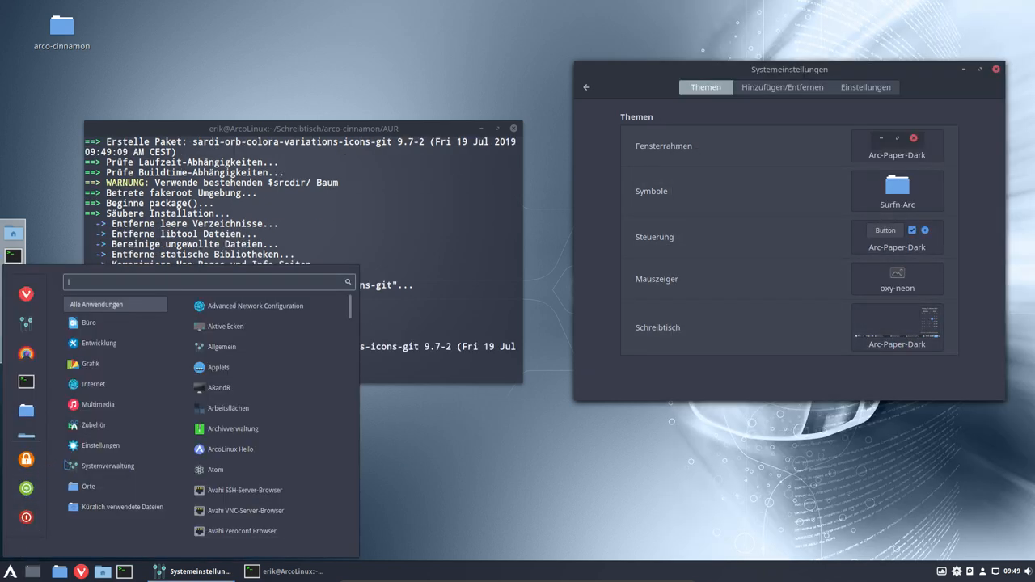
mouse_move(215, 469)
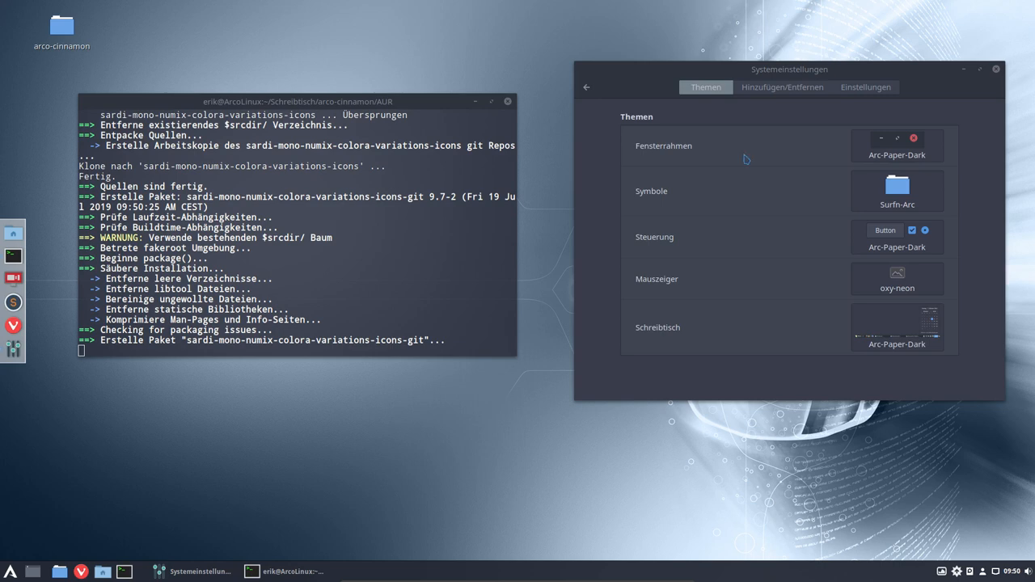
click(995, 68)
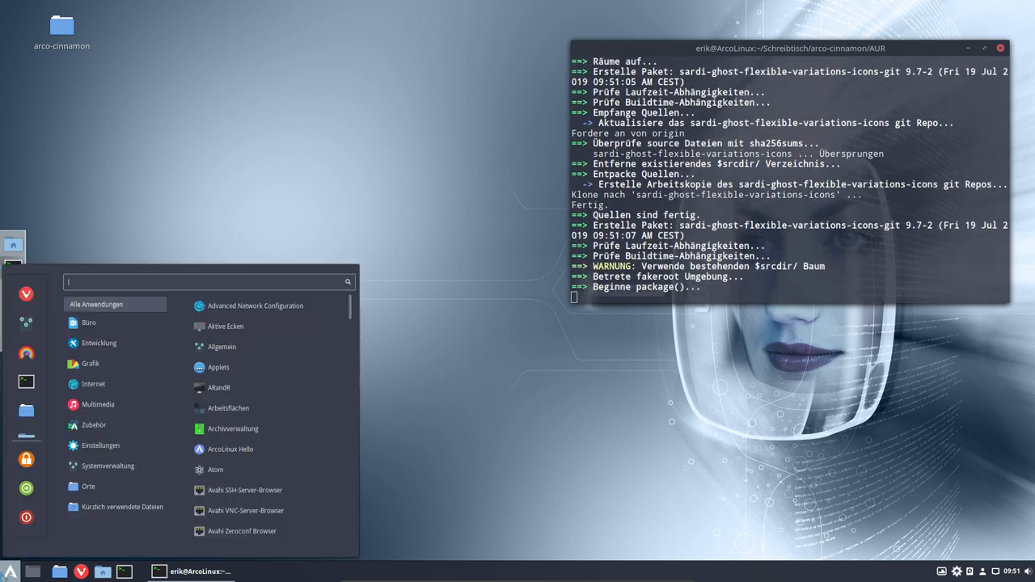
Browse the Grafik category, then search the applications for 'conk'.
click(93, 384)
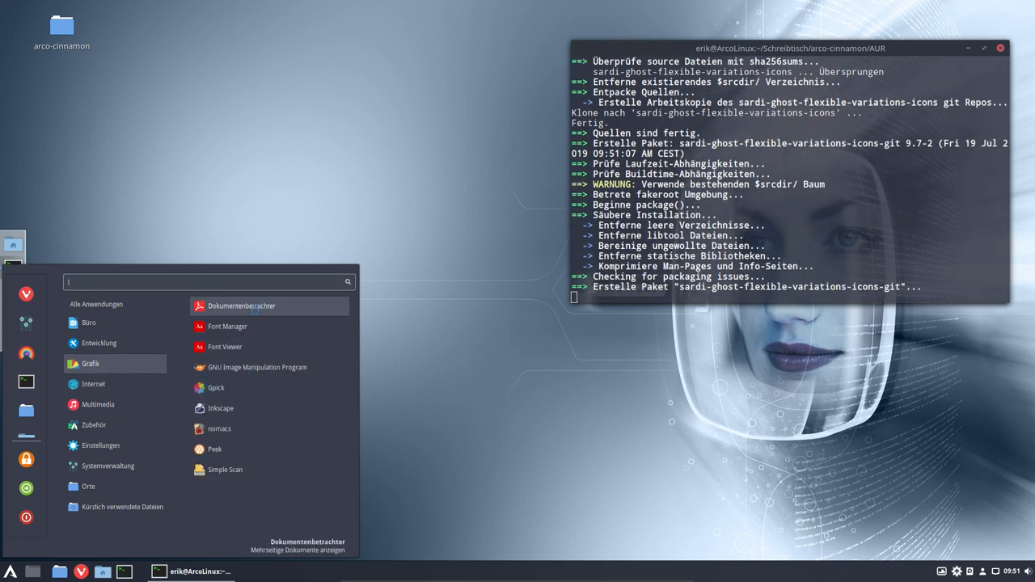
mouse_move(258, 367)
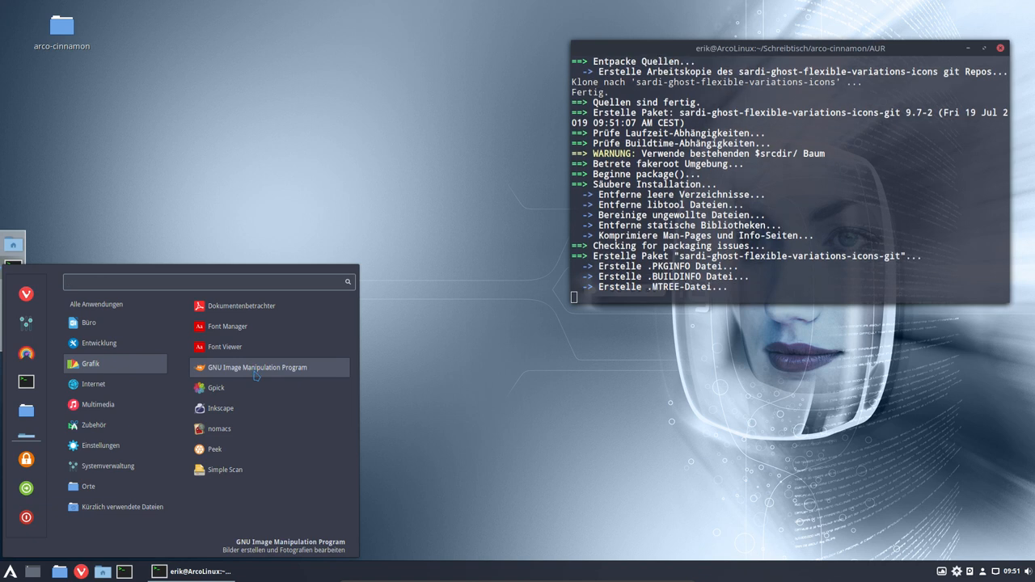
mouse_move(259, 388)
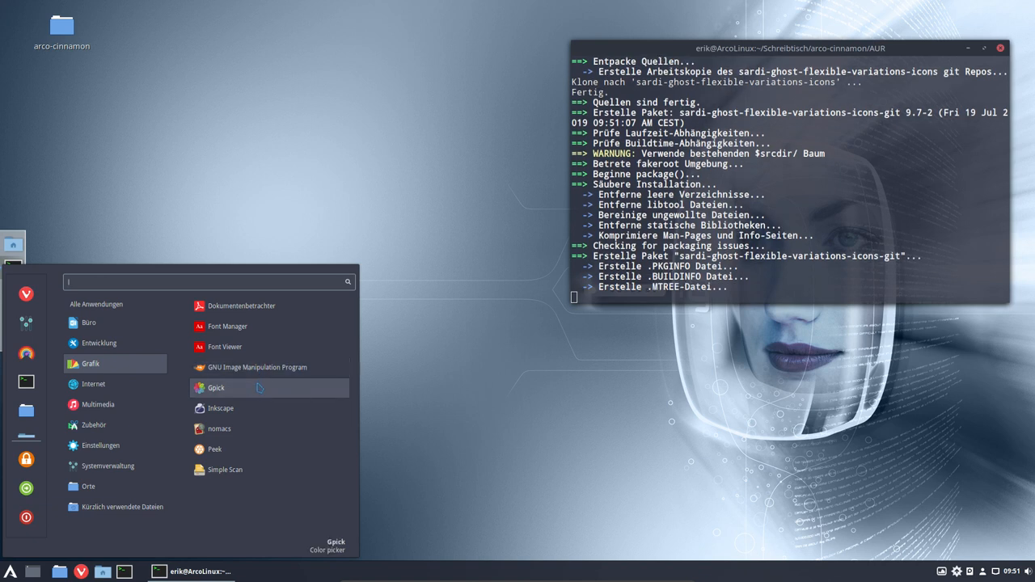
mouse_move(174, 357)
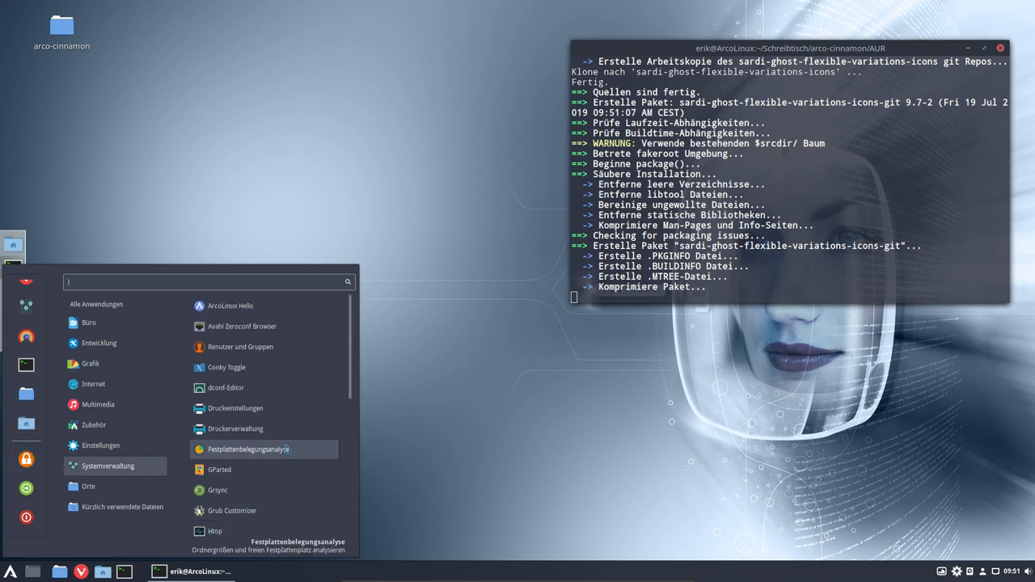
mouse_move(241, 326)
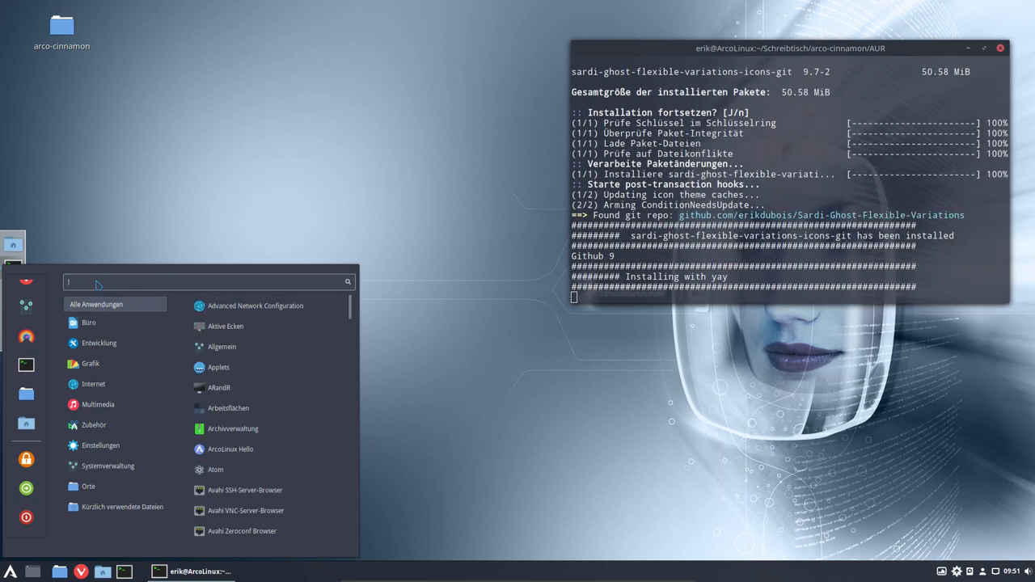
text(conk)
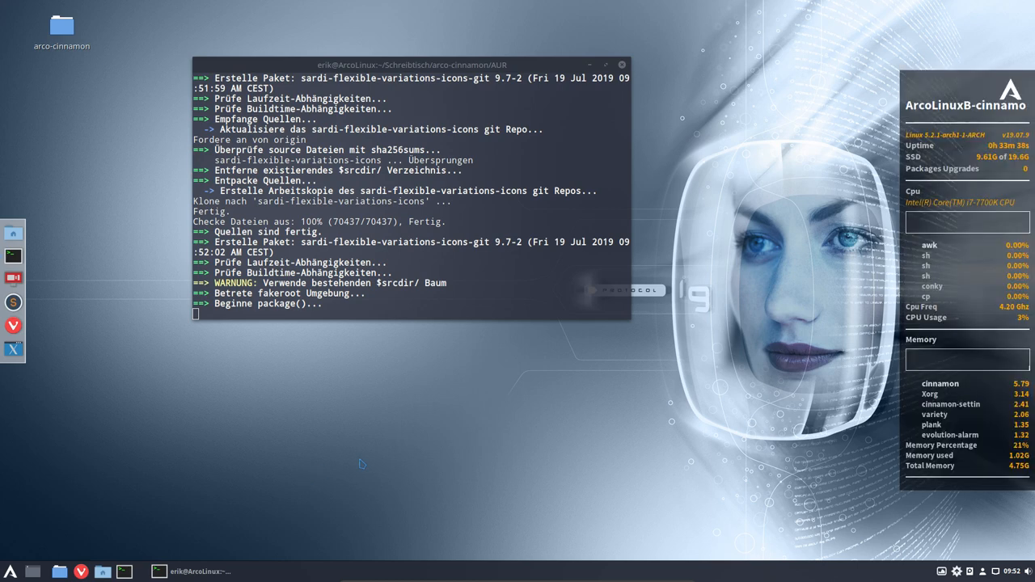
View the desktop context menu, then search the applications for 'col'.
right_click(362, 463)
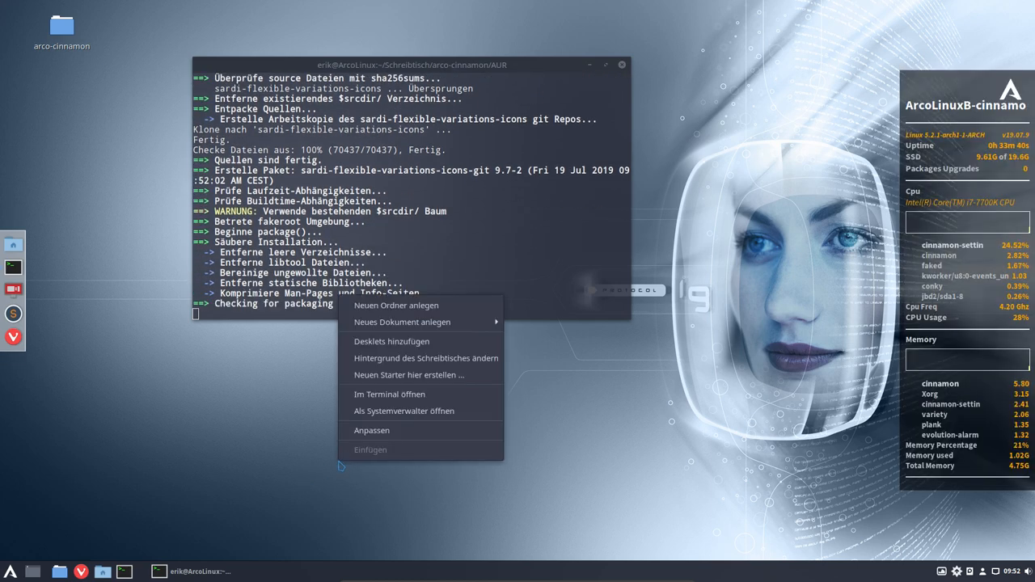
mouse_move(393, 342)
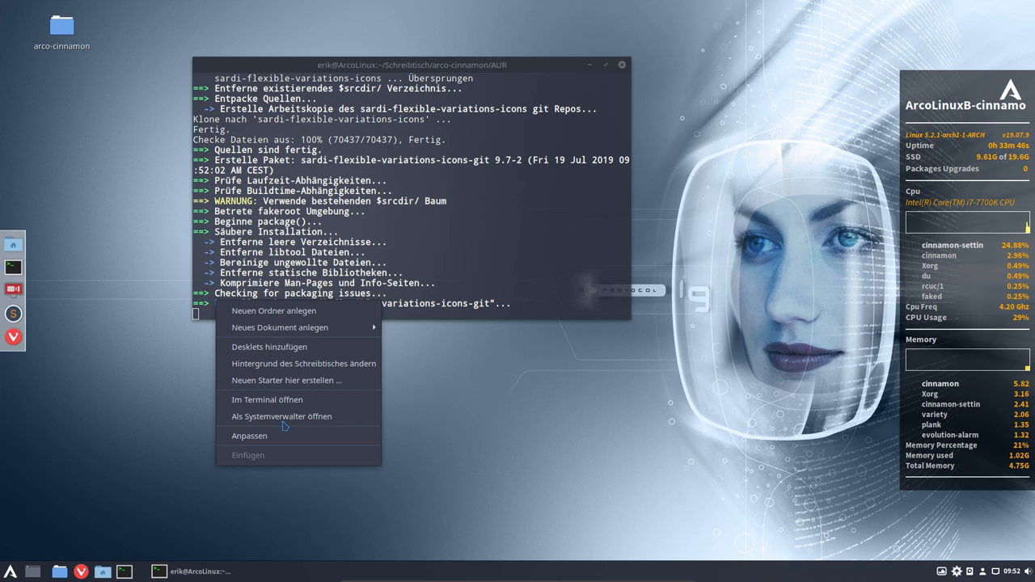
mouse_move(155, 488)
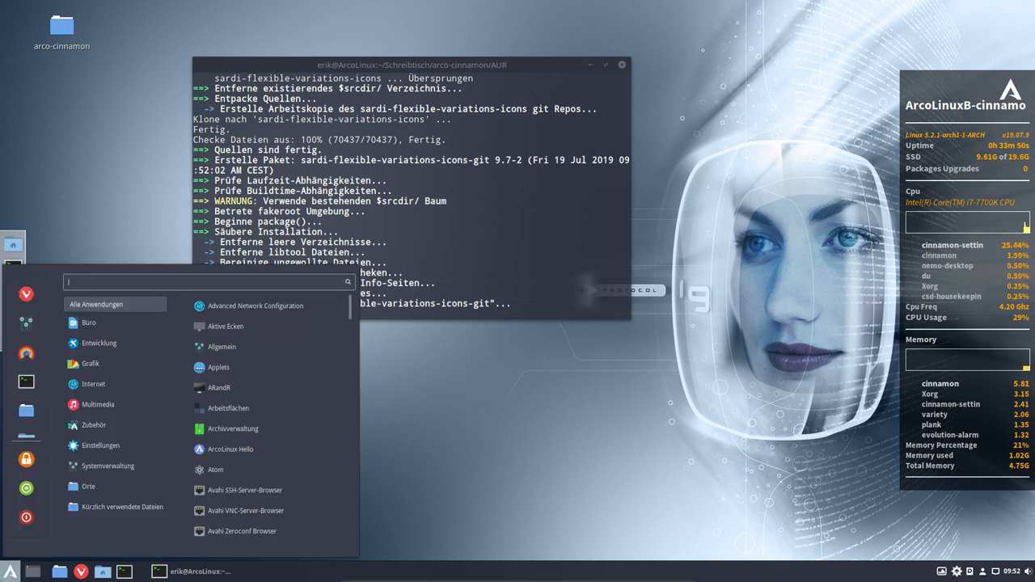
text(col)
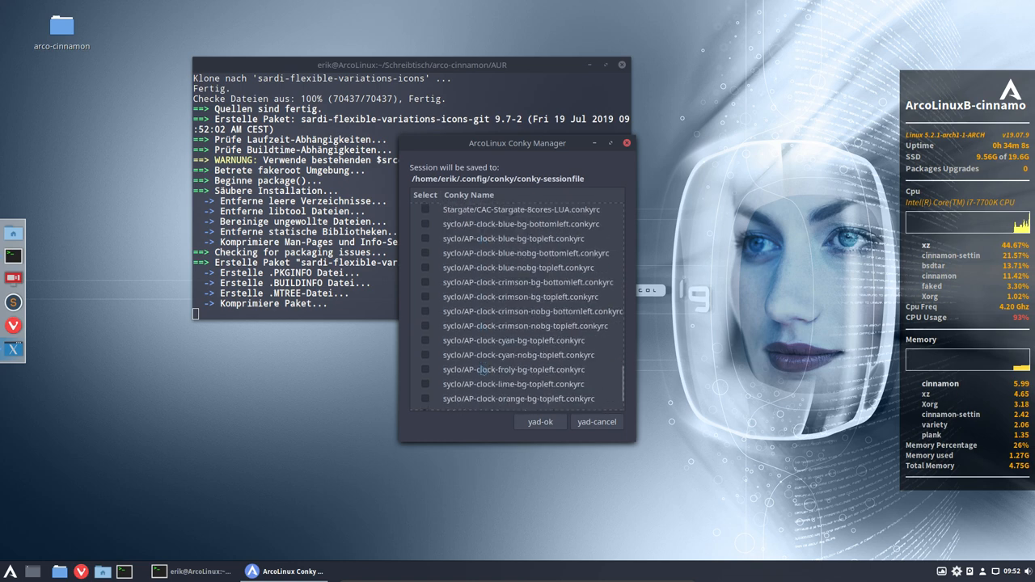
Tick medallion/ZVER-medallion-openbox.conkyrc and move Conky Manager to the right.
scroll(down, 3)
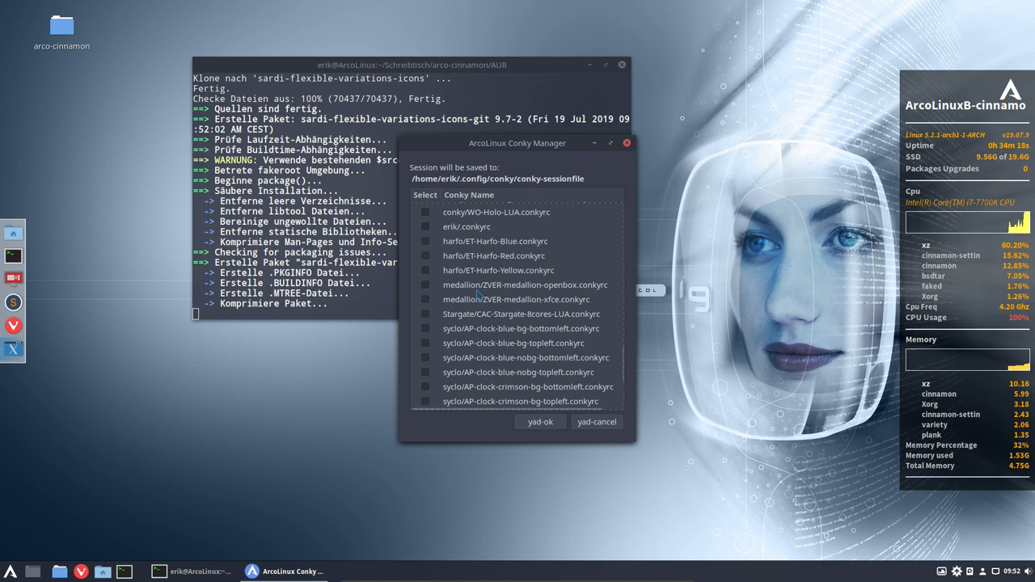
click(425, 284)
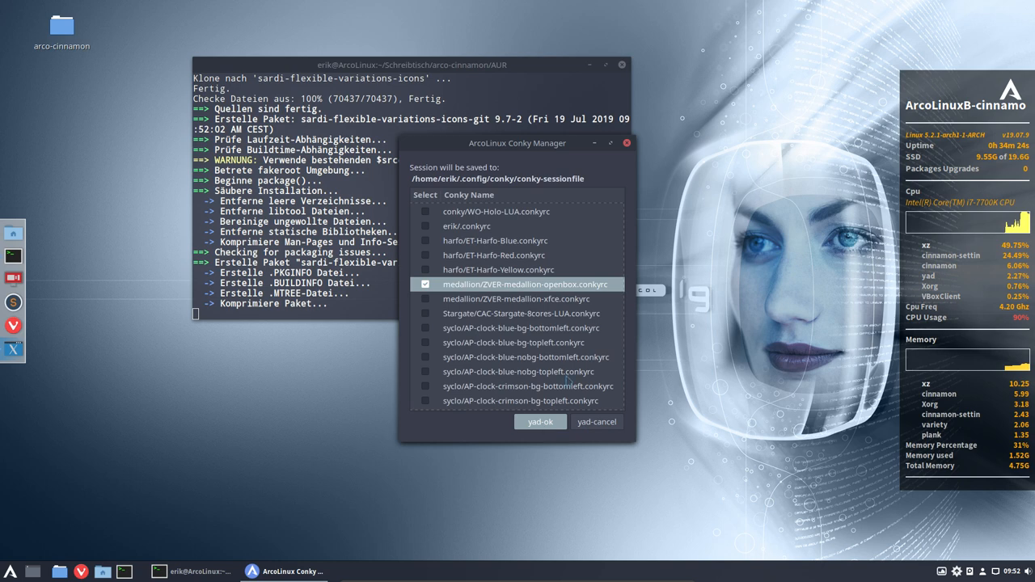
drag(517, 143, 686, 146)
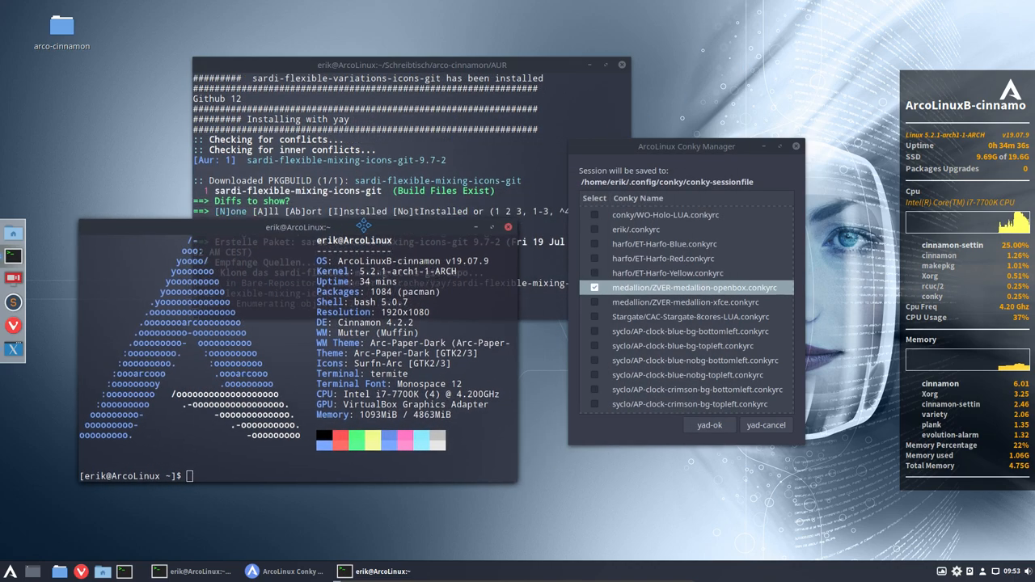
Start a sudo pacman install of arcolinux- packages and move the build terminal top left.
text(suo)
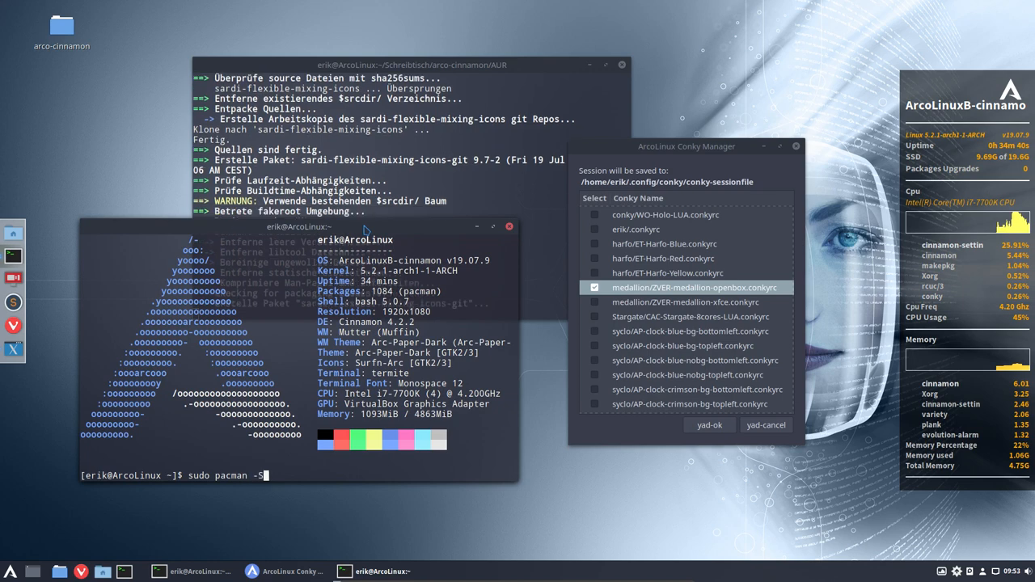
text(arcolinux-)
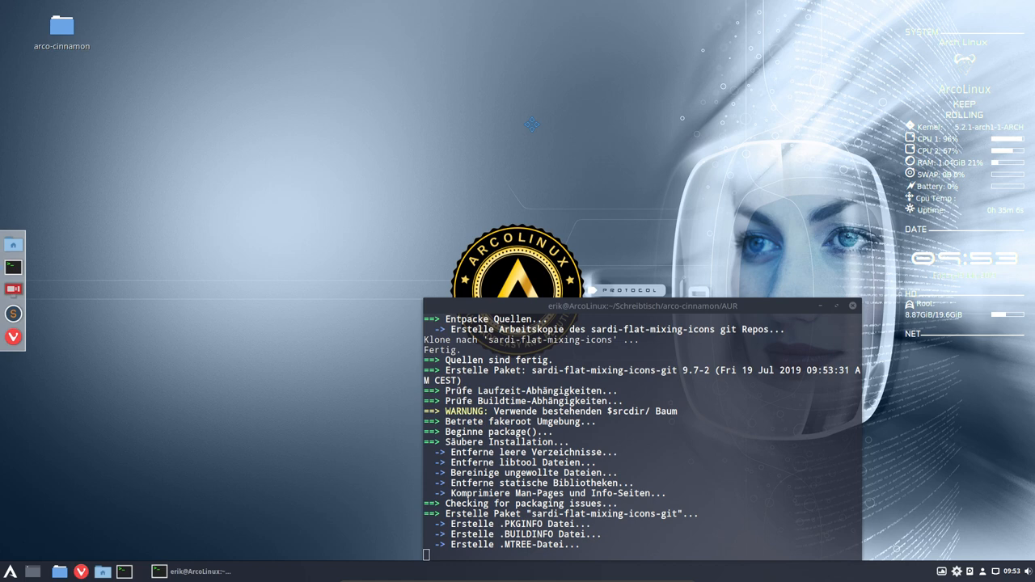
drag(635, 305, 467, 123)
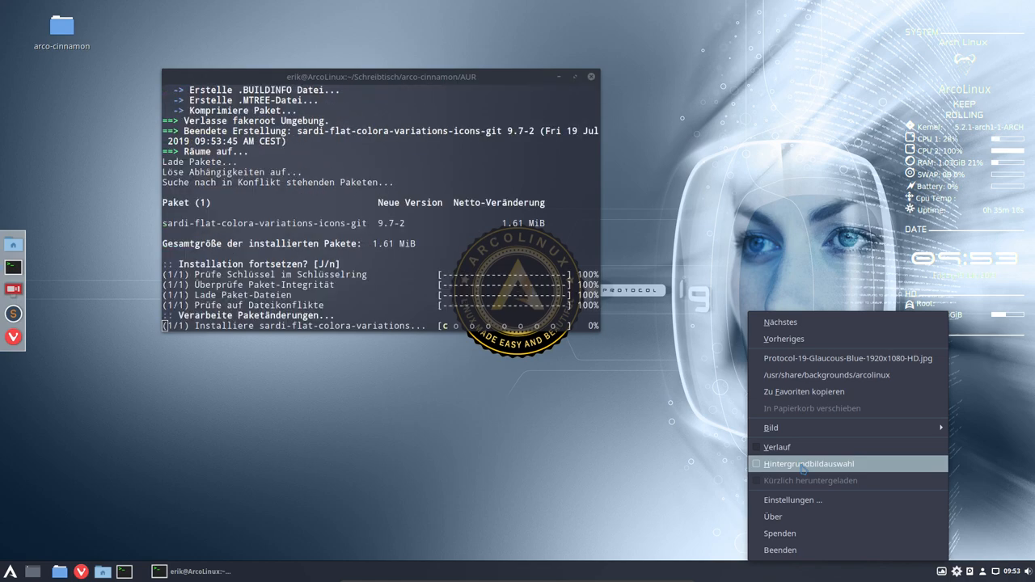
Pick a dark grey abstract wallpaper from Variety's wallpaper selector.
click(809, 464)
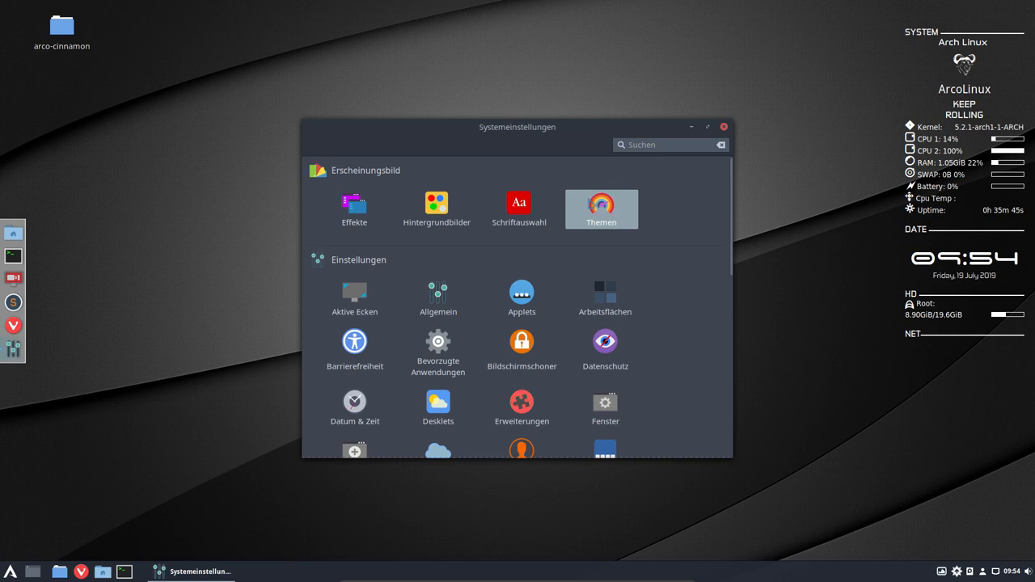
Browse the Themes icon grid and select the Sardi-Flat-Colora-Portage icon theme.
click(601, 209)
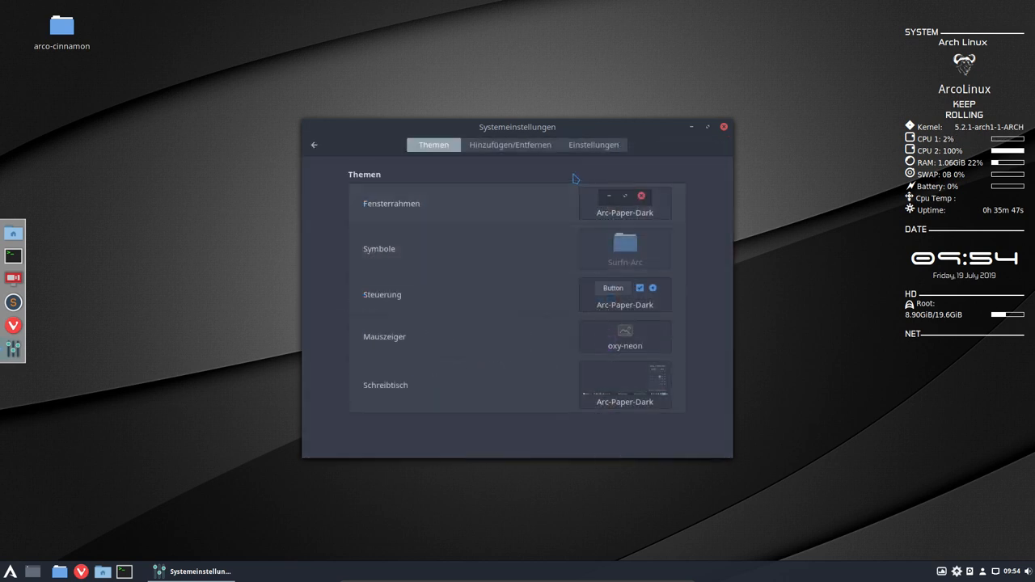
click(624, 248)
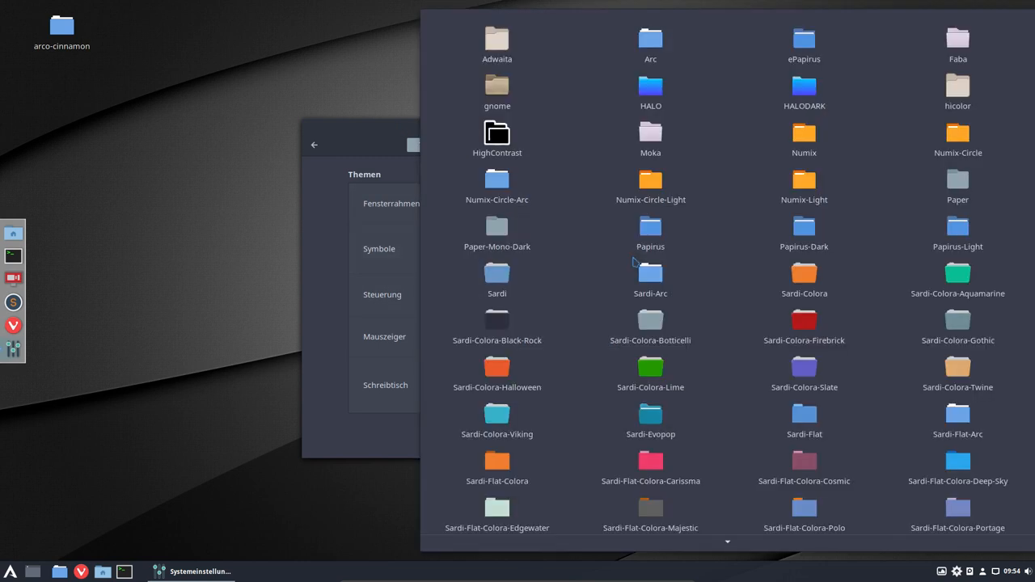
click(650, 319)
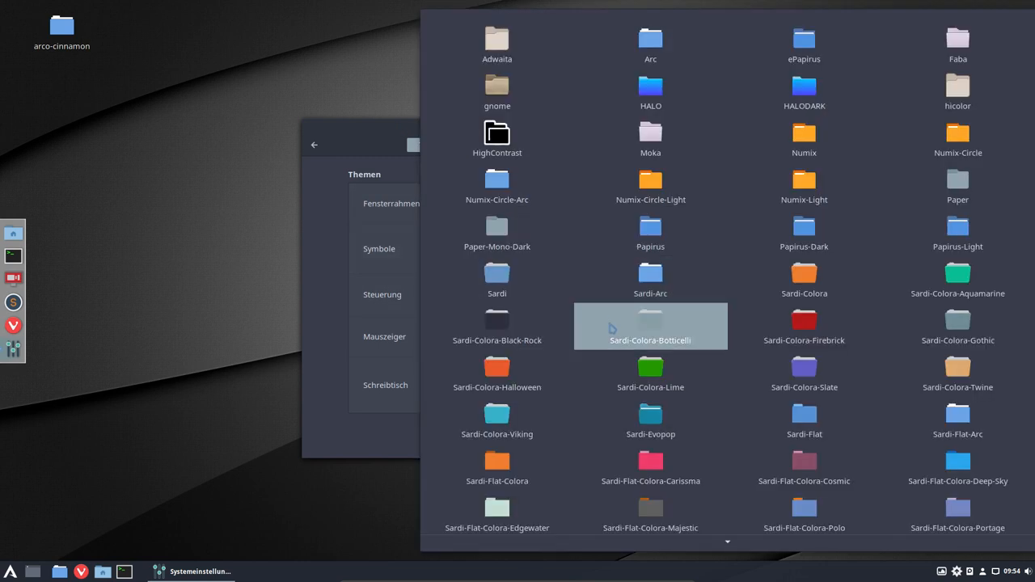
scroll(down, 3)
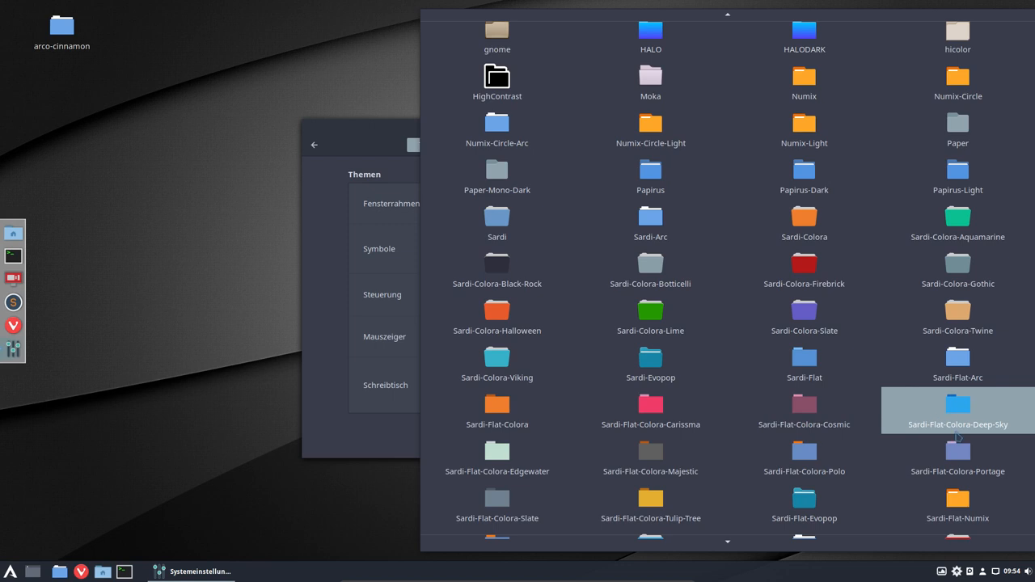
scroll(down, 3)
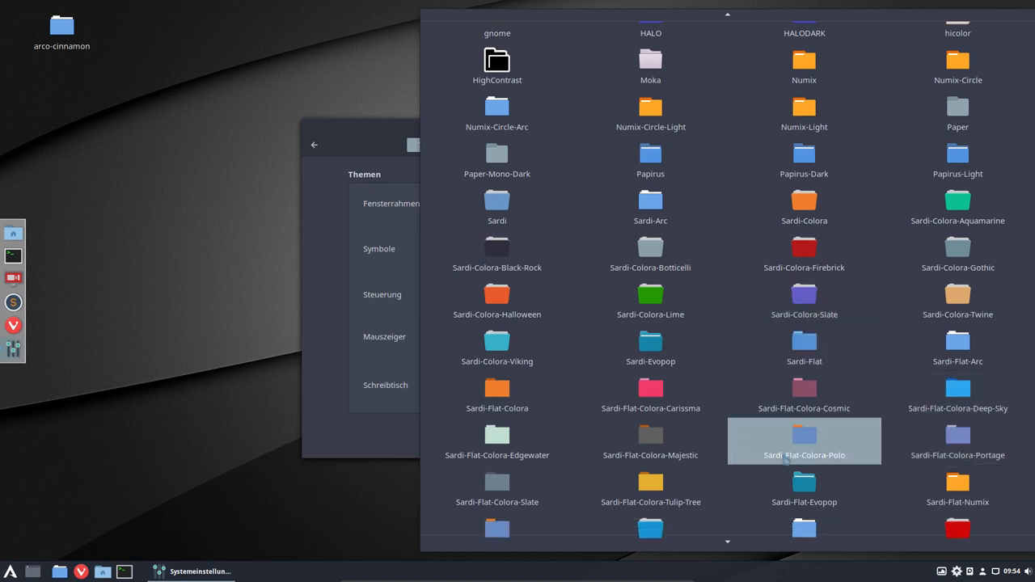
scroll(down, 3)
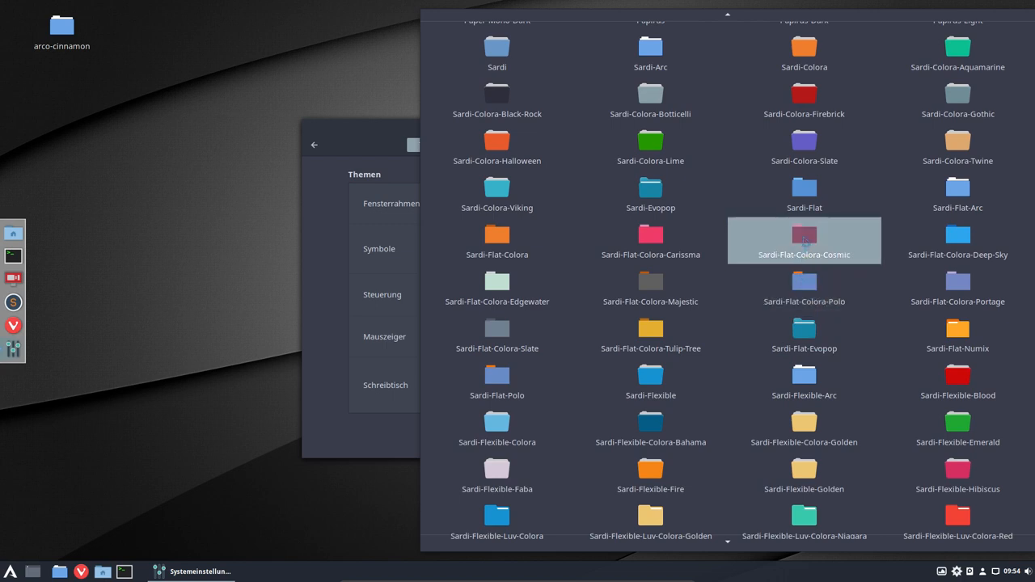
click(650, 241)
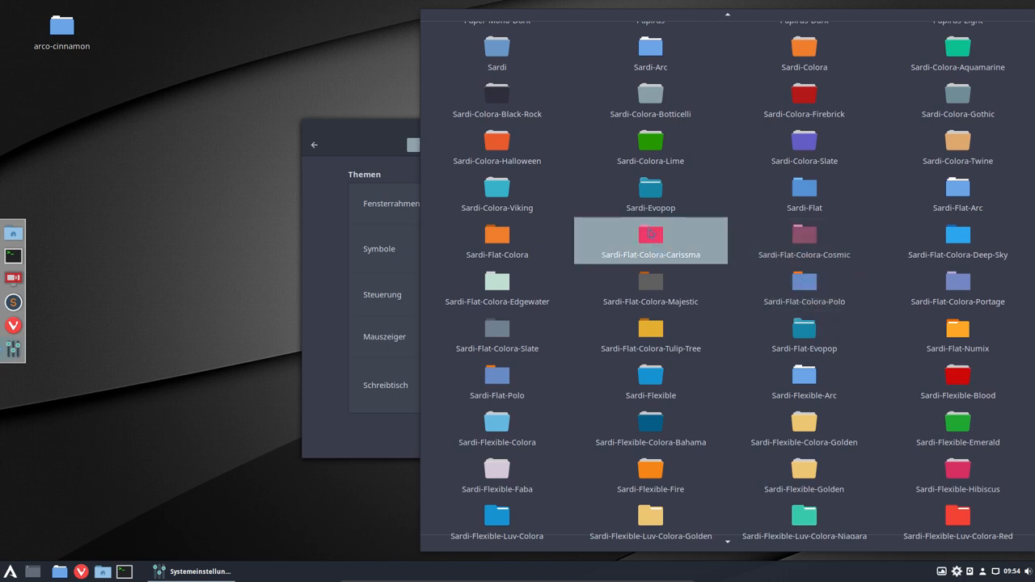
click(958, 240)
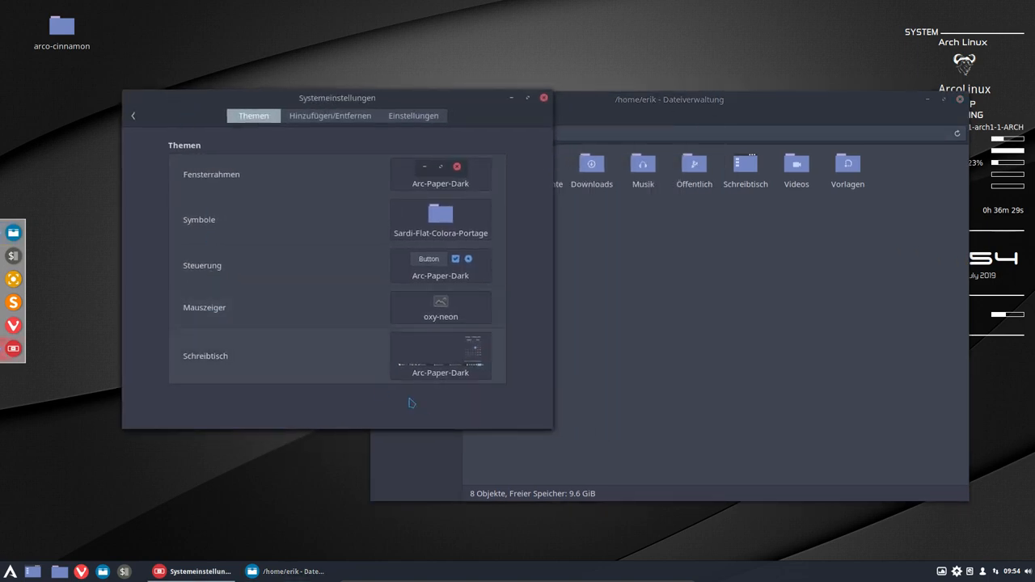
mouse_move(519, 351)
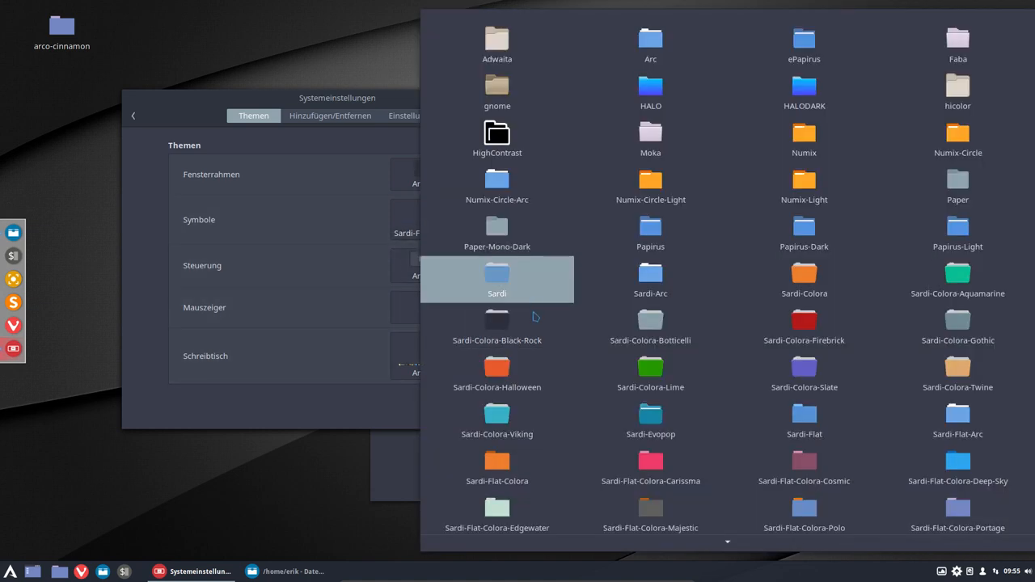
Scroll the icon theme grid and apply Sardi-Mono-Numix-Colora-Tropical-Blue.
scroll(down, 3)
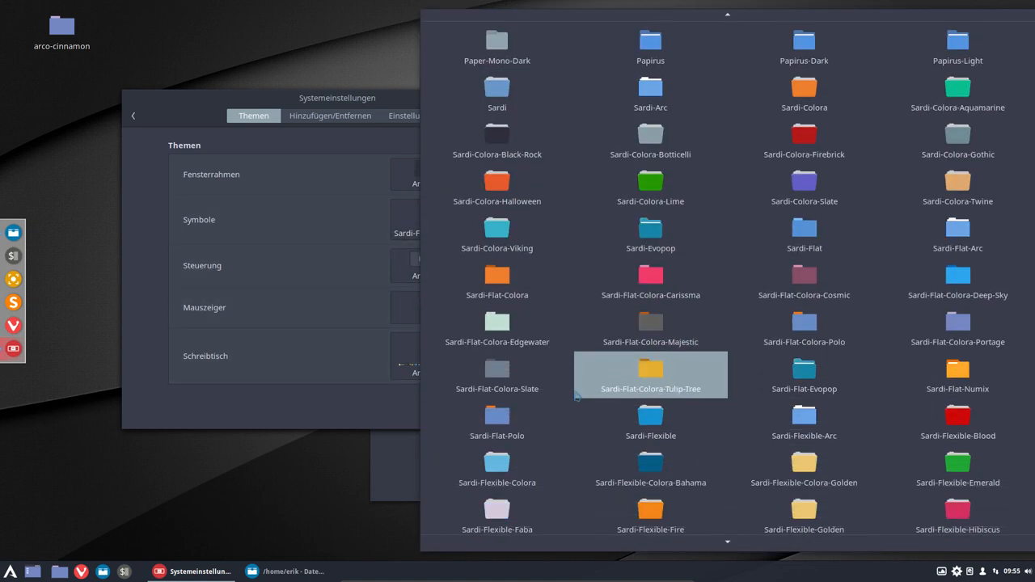
scroll(down, 3)
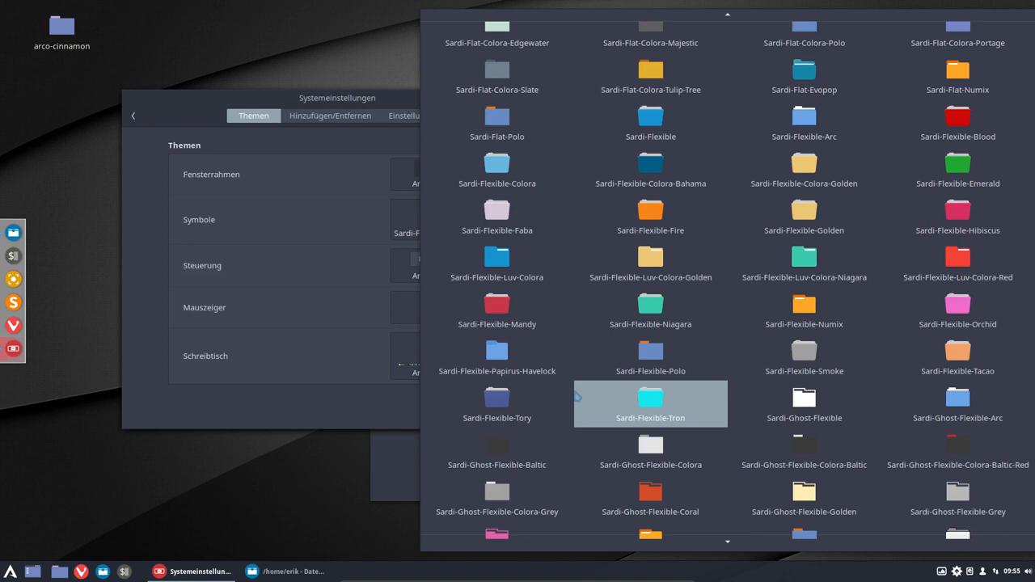
click(804, 262)
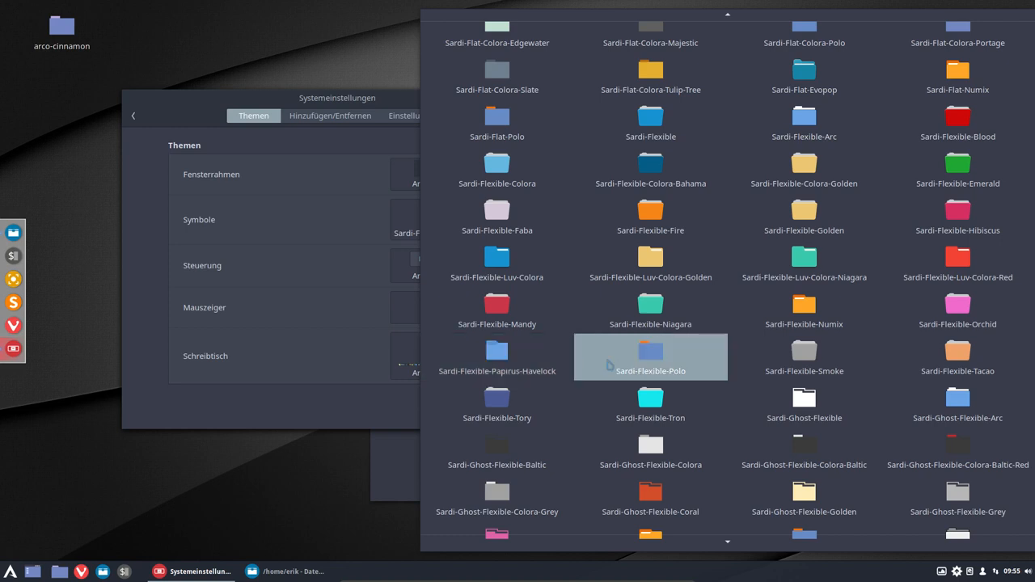
scroll(down, 3)
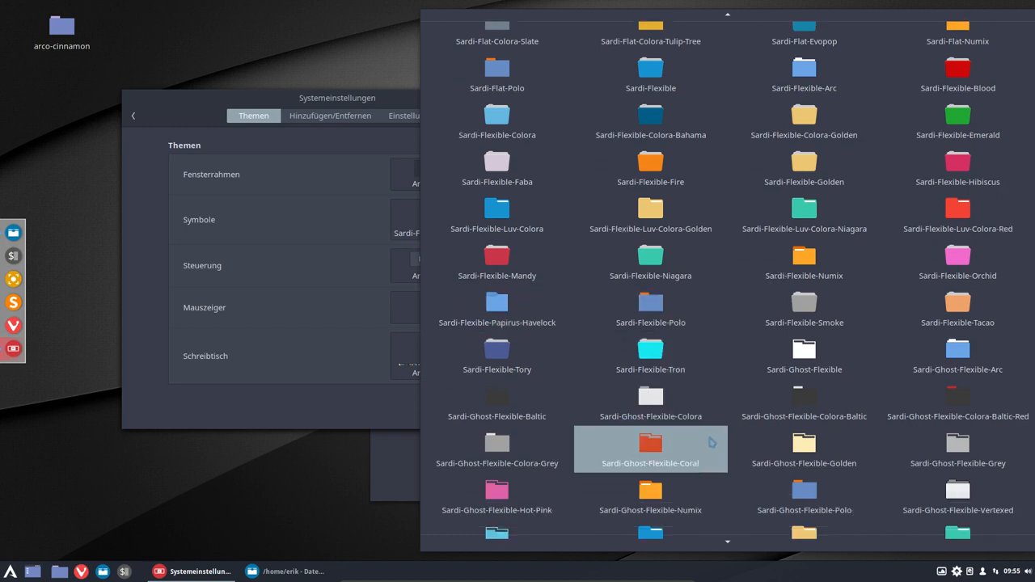
scroll(down, 3)
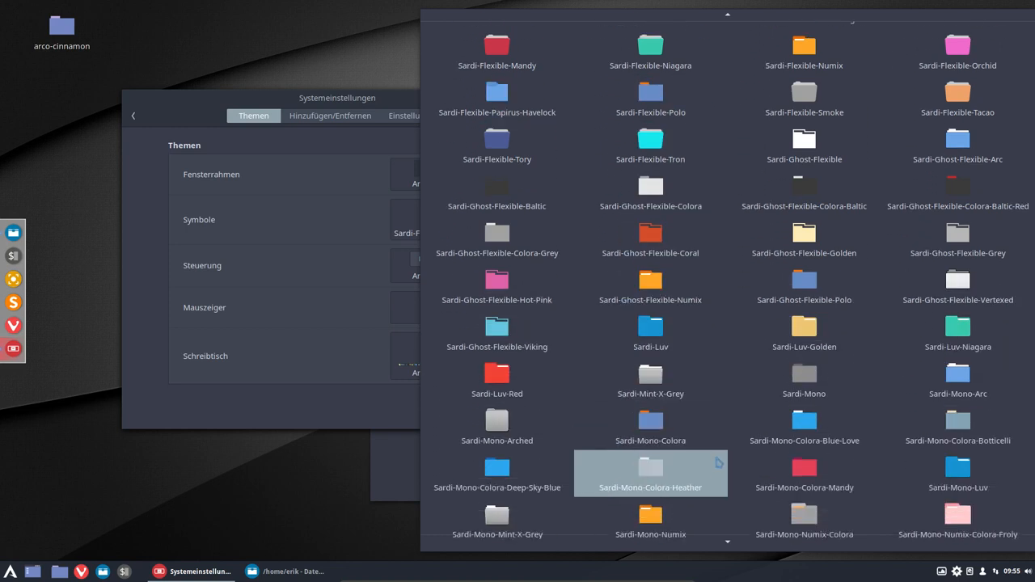
scroll(down, 3)
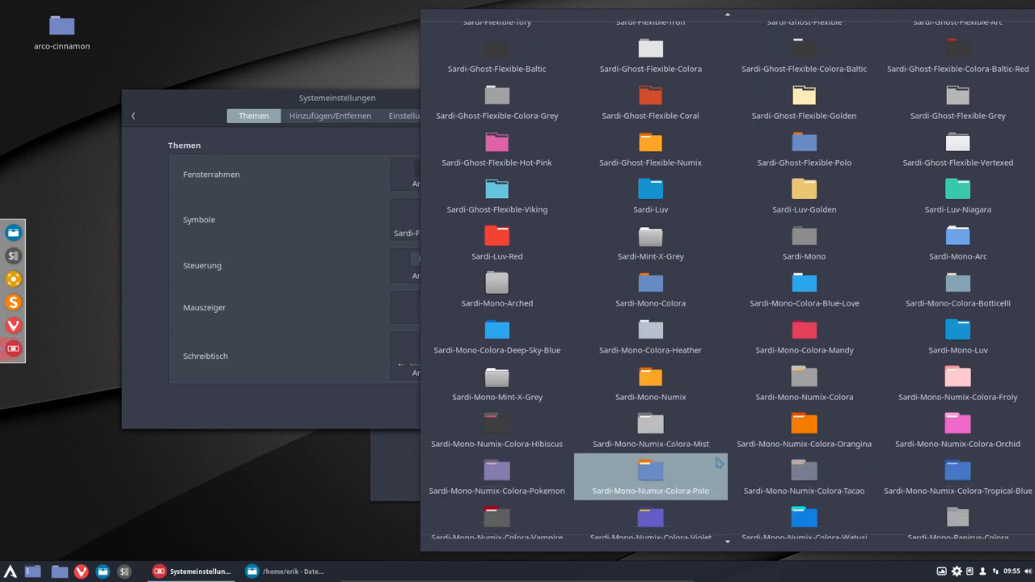
scroll(down, 3)
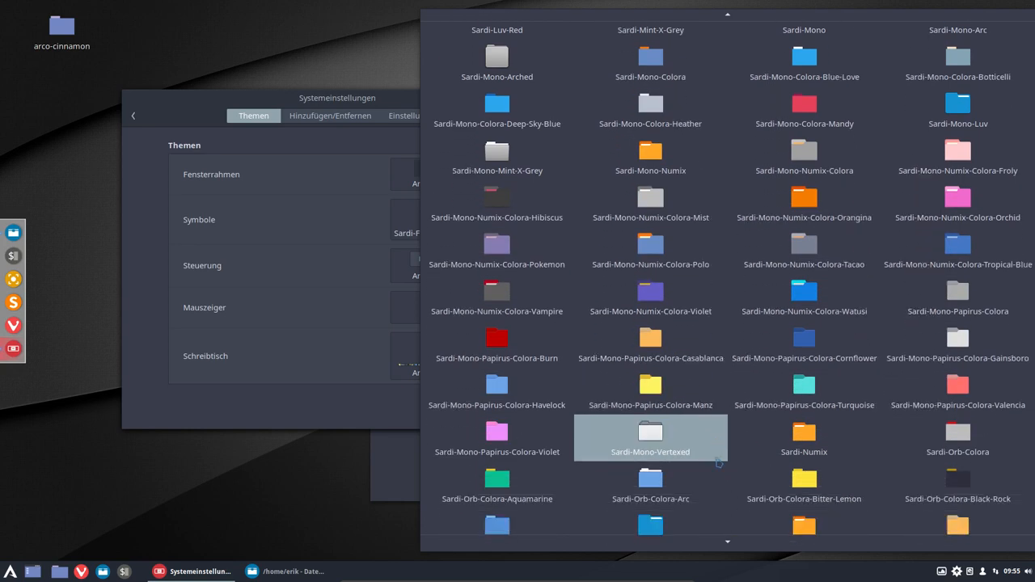
scroll(down, 3)
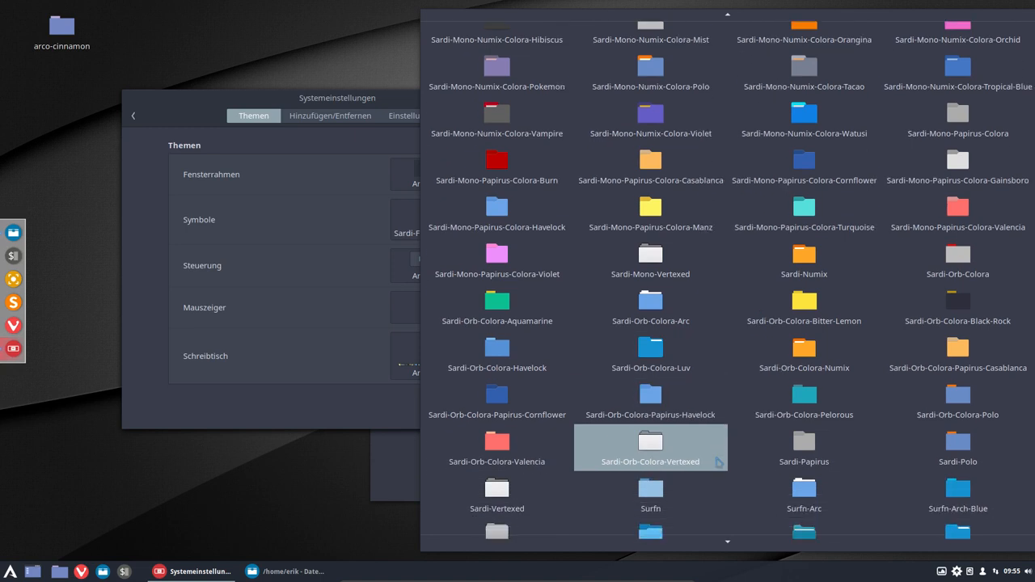
scroll(down, 3)
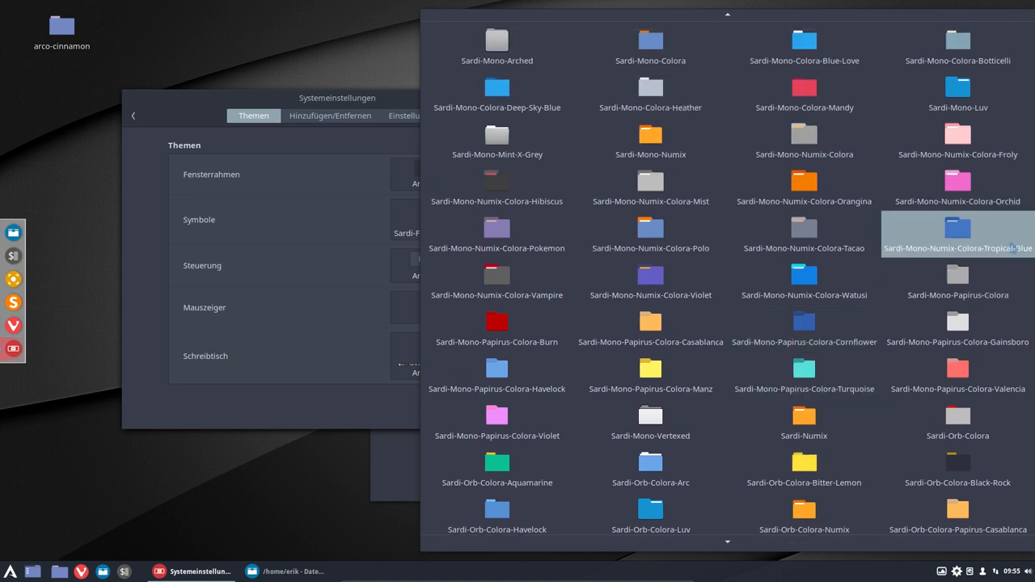
click(958, 232)
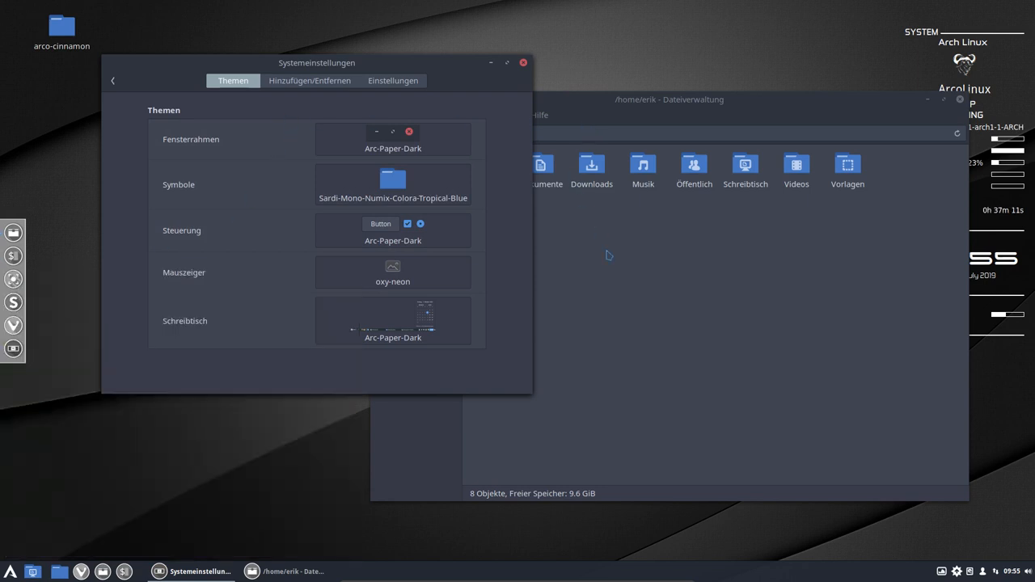
Reload the Nemo home folder view and close the Nemo and System Settings windows.
click(465, 115)
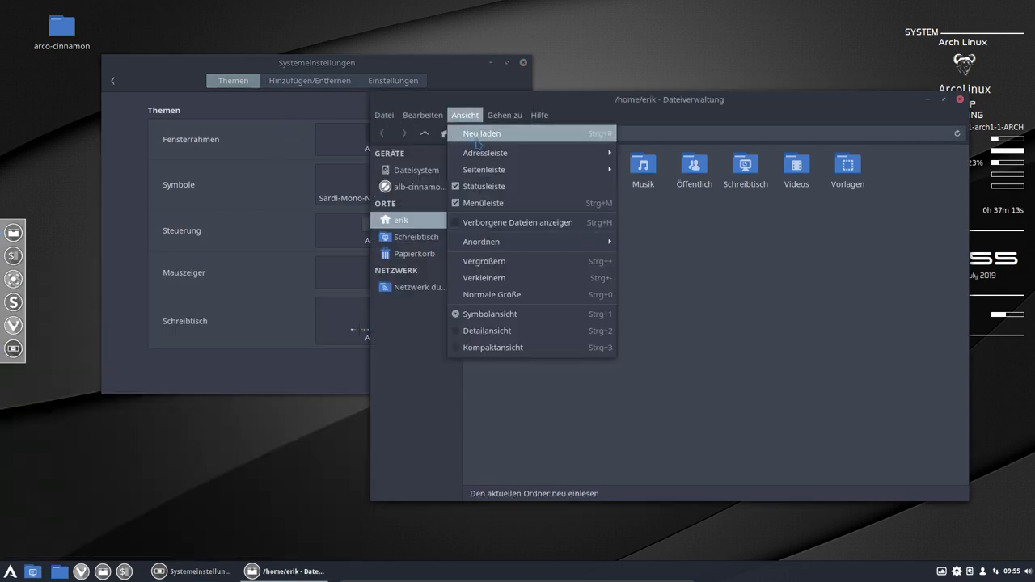
mouse_move(484, 261)
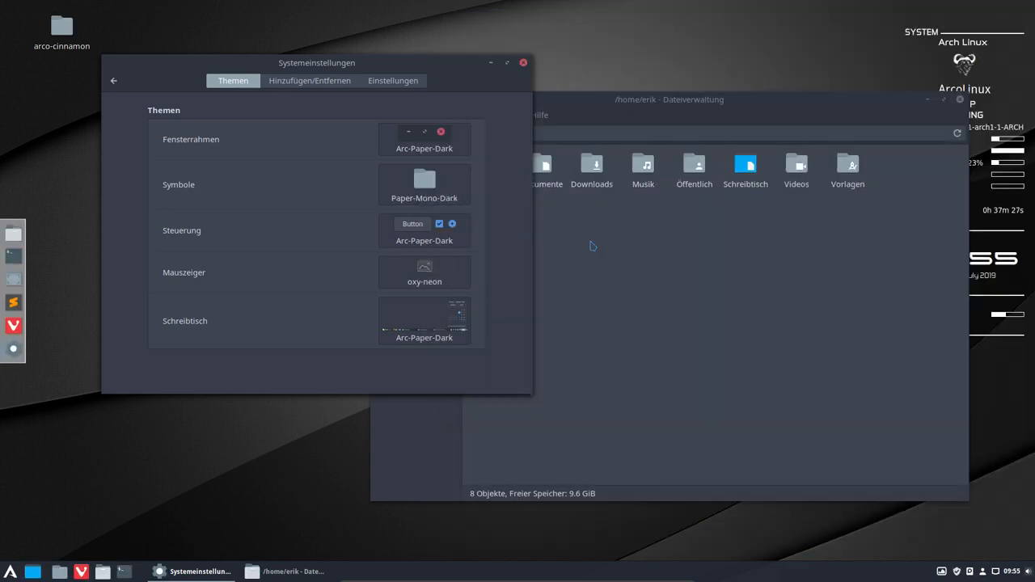
click(523, 62)
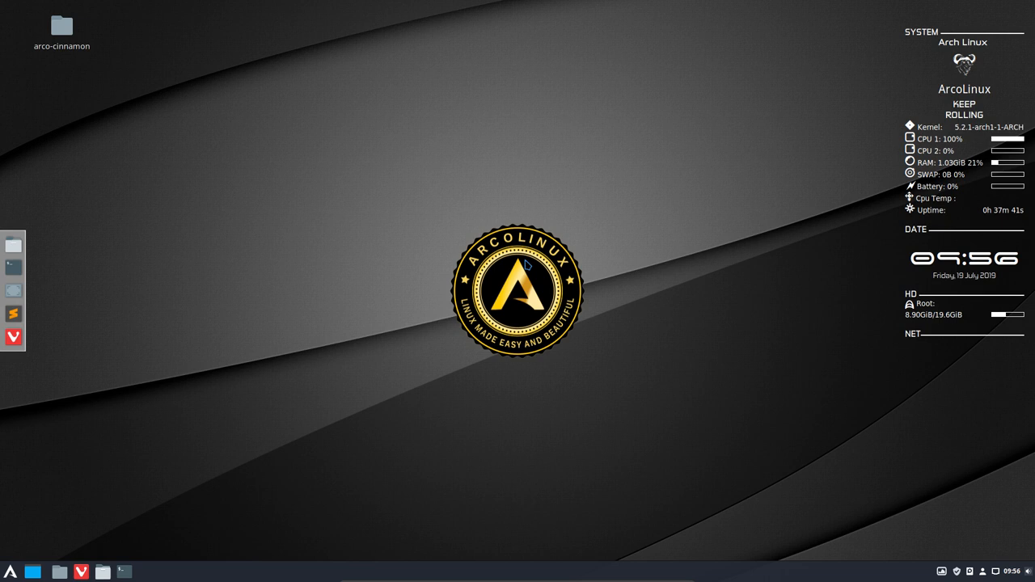
mouse_move(164, 201)
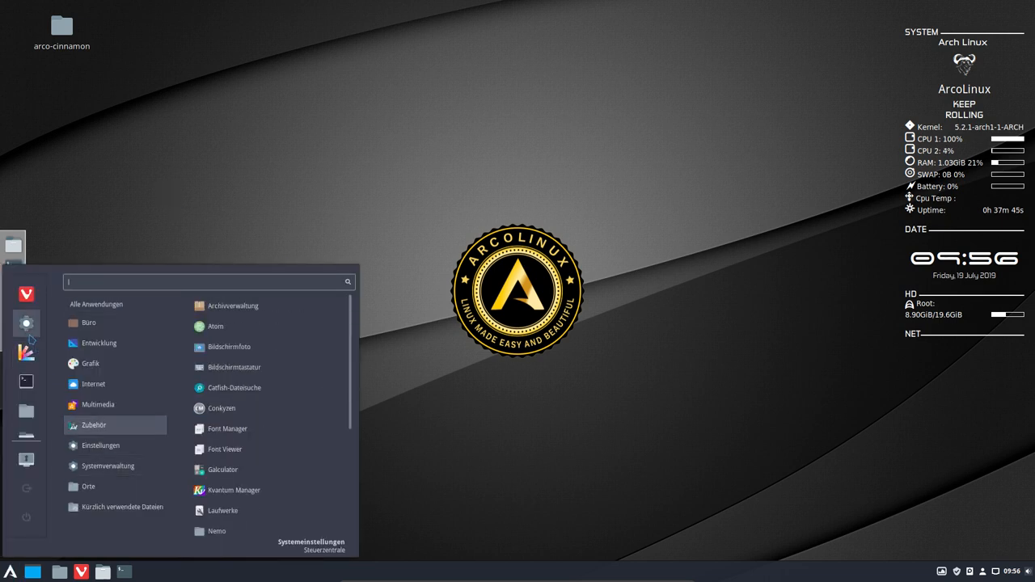
Choose Sardi-Mono-Papirus-Colora-Casablanca in System Settings Themes and close the settings window.
click(311, 546)
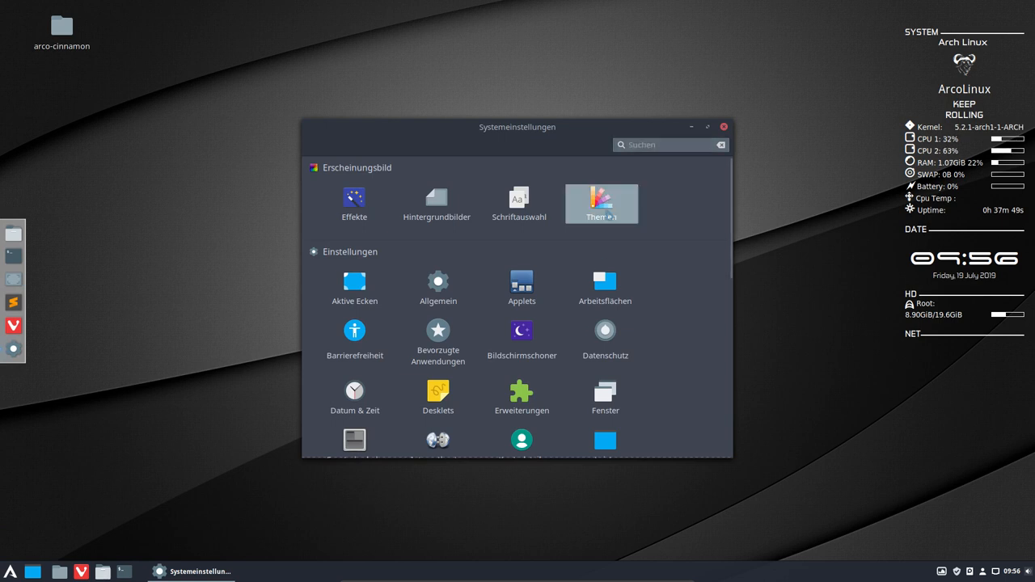
click(601, 203)
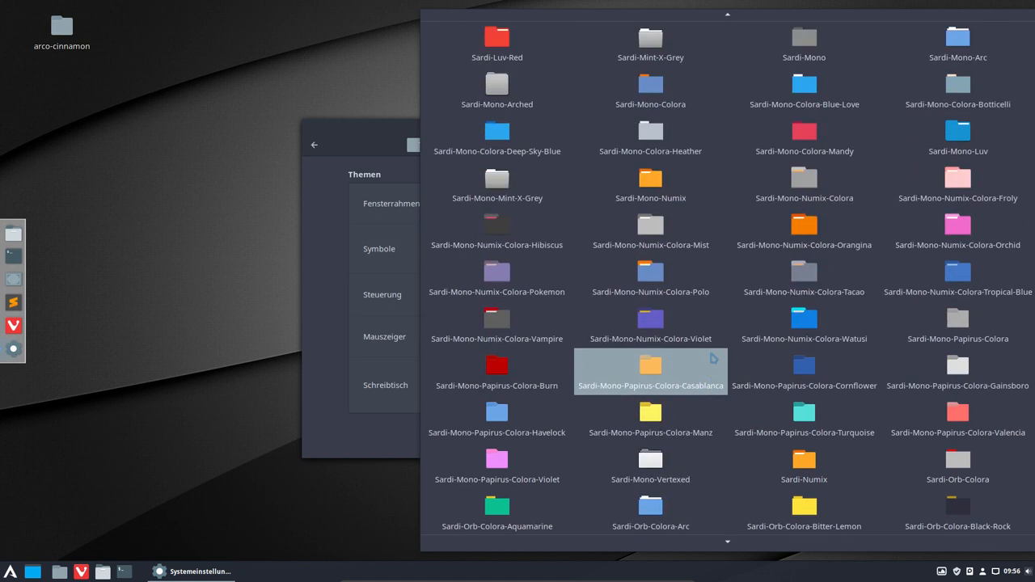
click(650, 372)
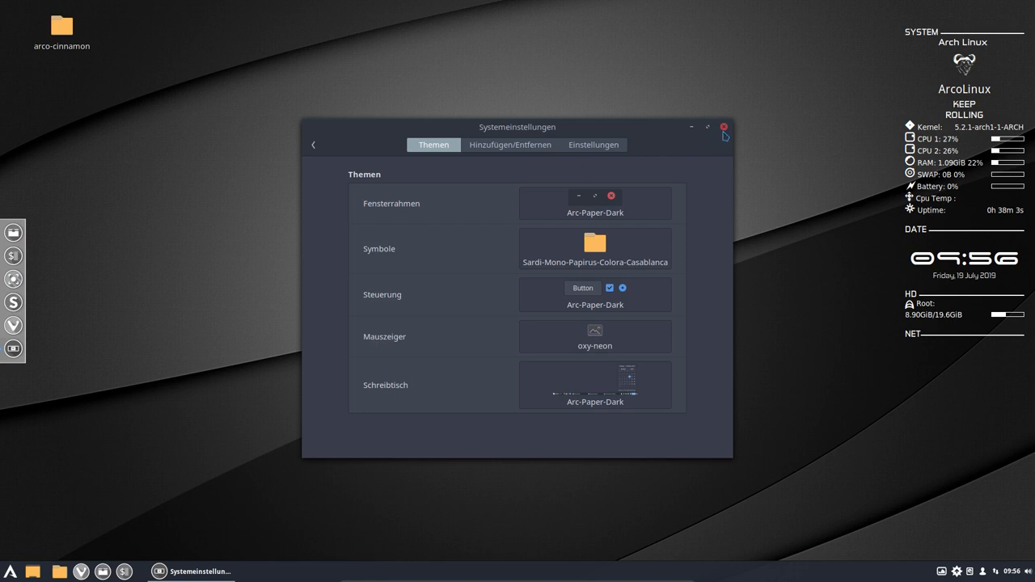
click(723, 127)
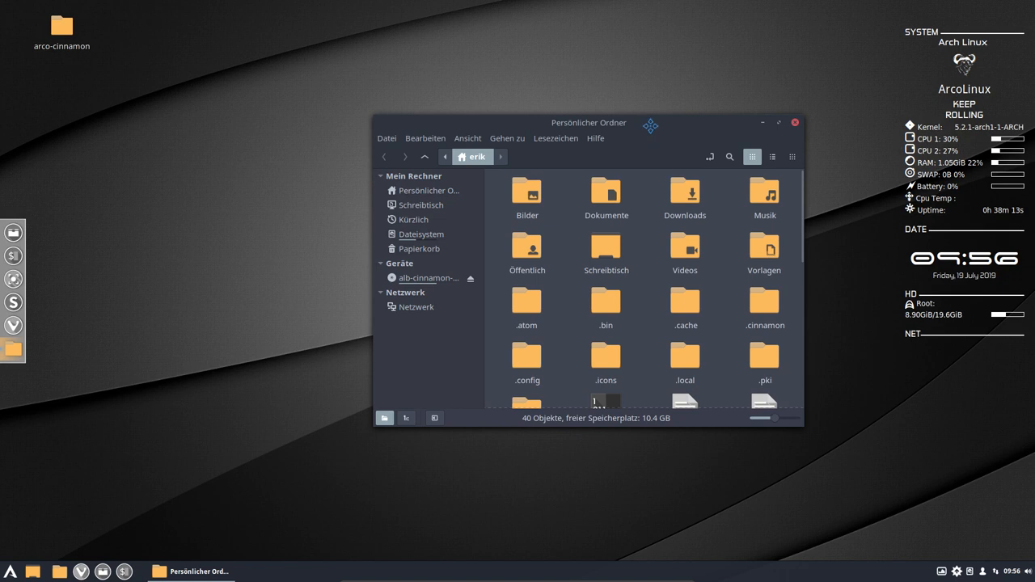
Centre the home folder window, close it, and browse the application menu categories.
drag(588, 123, 495, 114)
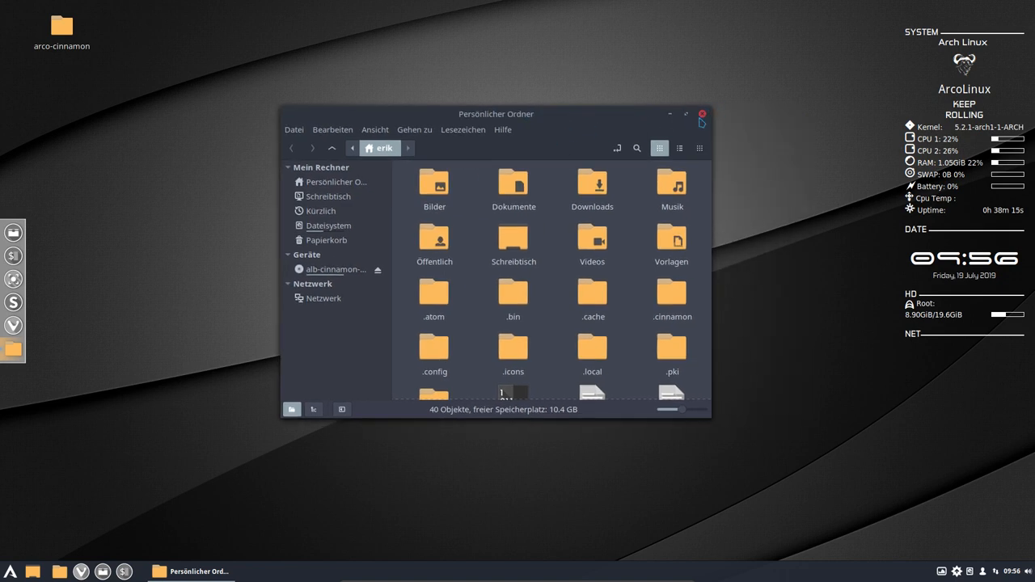
click(700, 114)
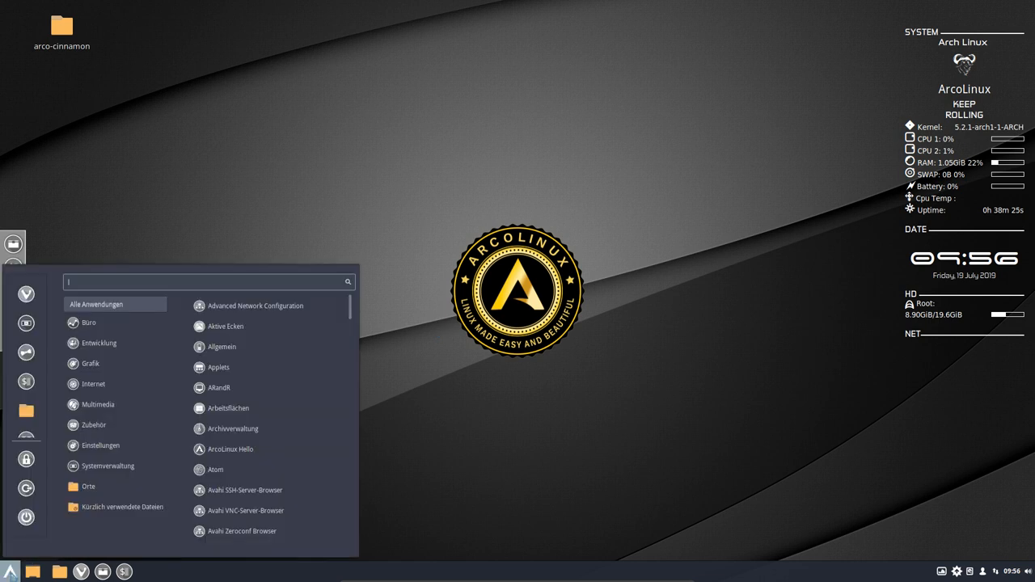
click(89, 323)
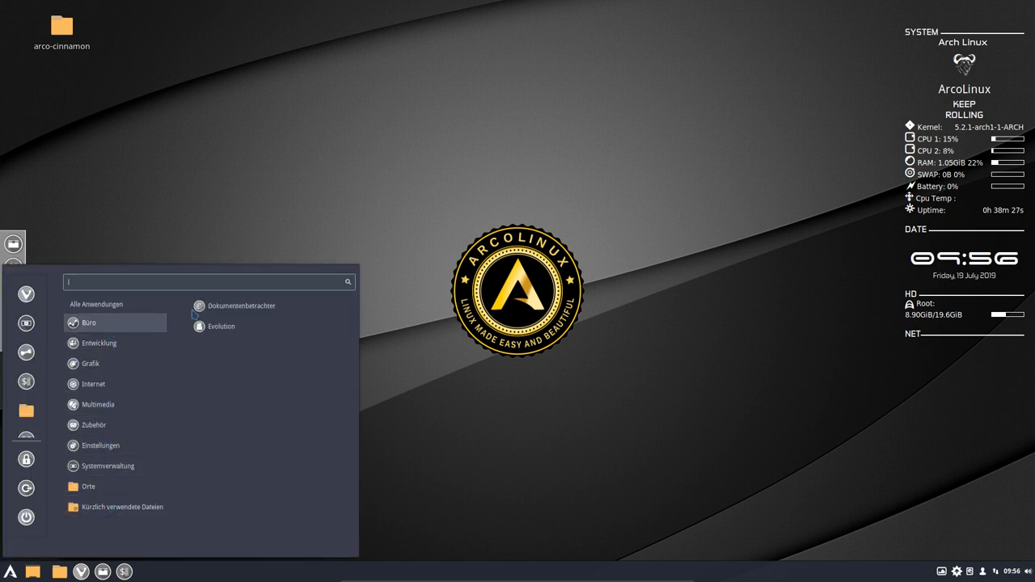
mouse_move(419, 314)
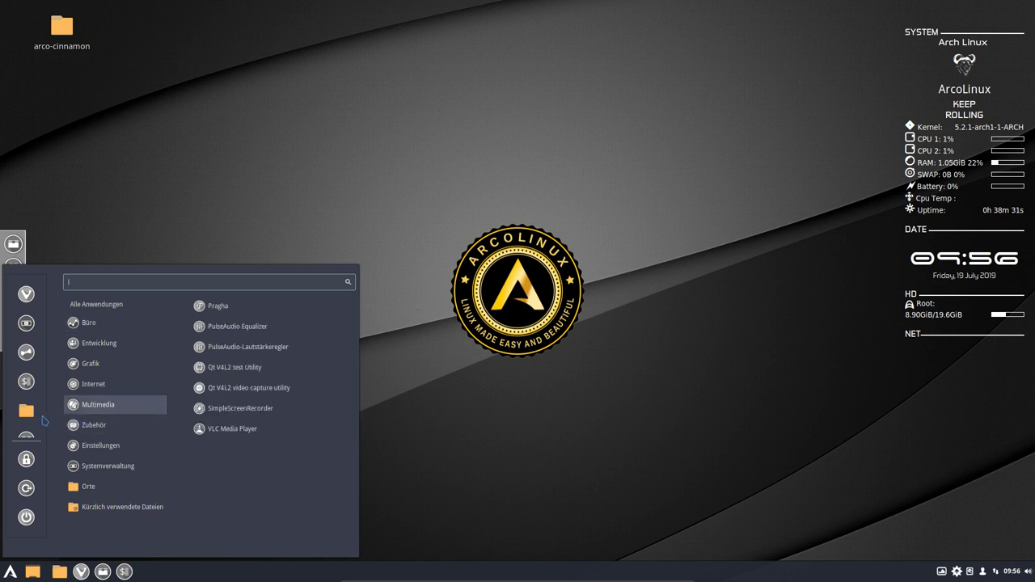
mouse_move(399, 415)
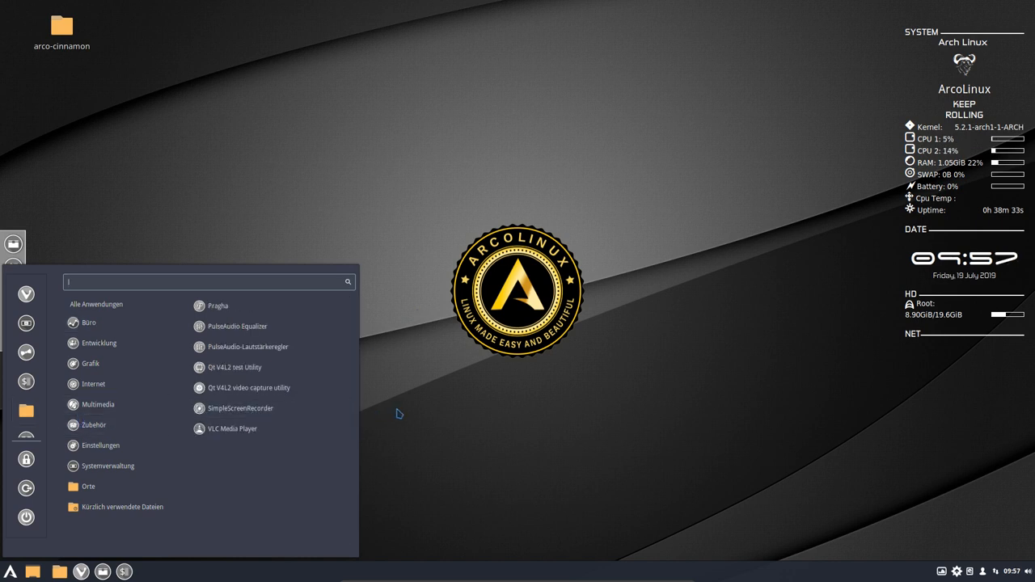